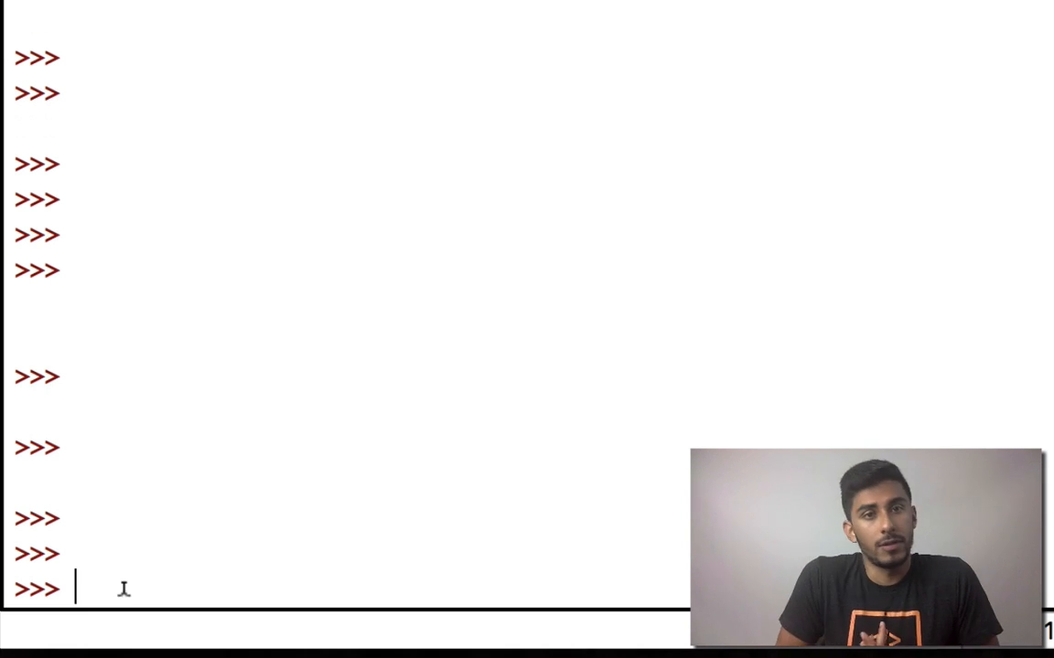
- Evaluate False and True, then lowercase true and false, which raise NameErrors
text(False)
text(True)
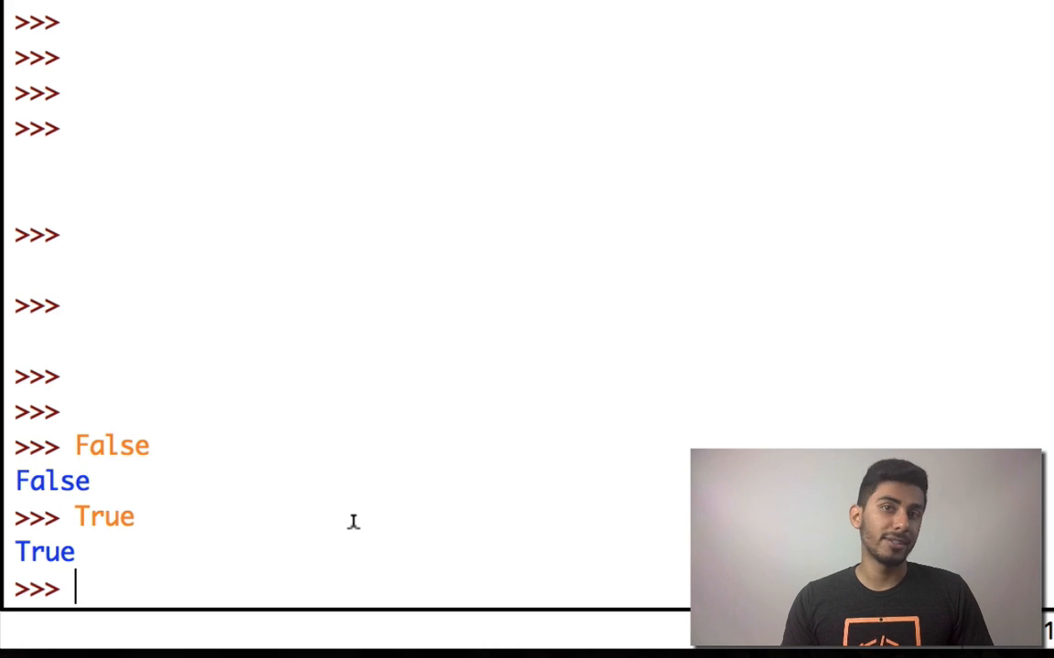
text(true)
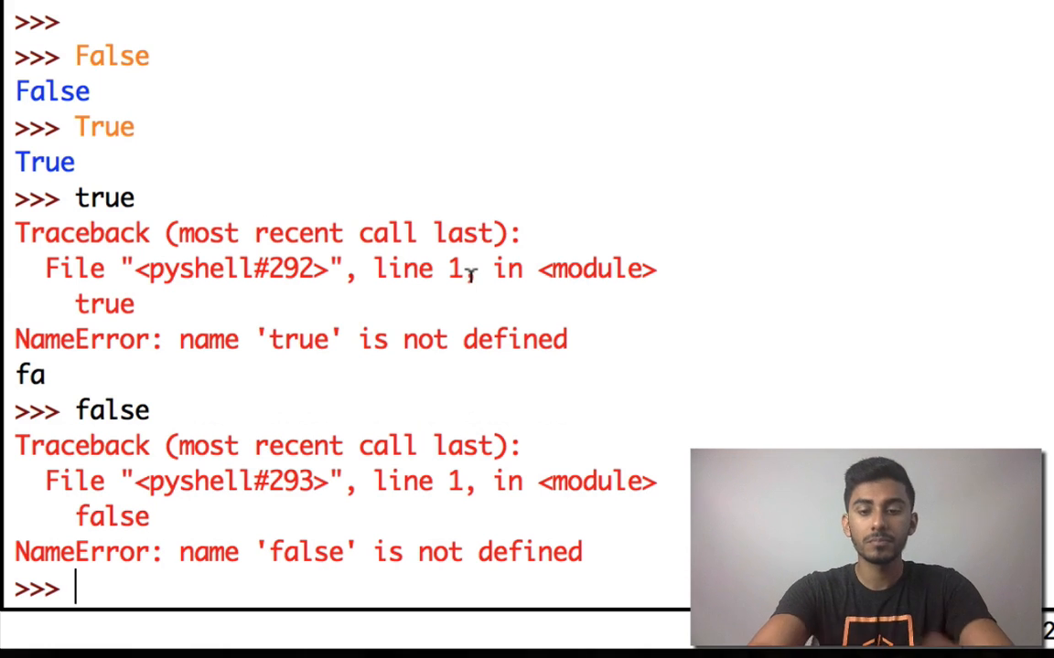
- Enter the comments '# if (CONDITION --> True/False):' and '# THEN THIS'
text(if)
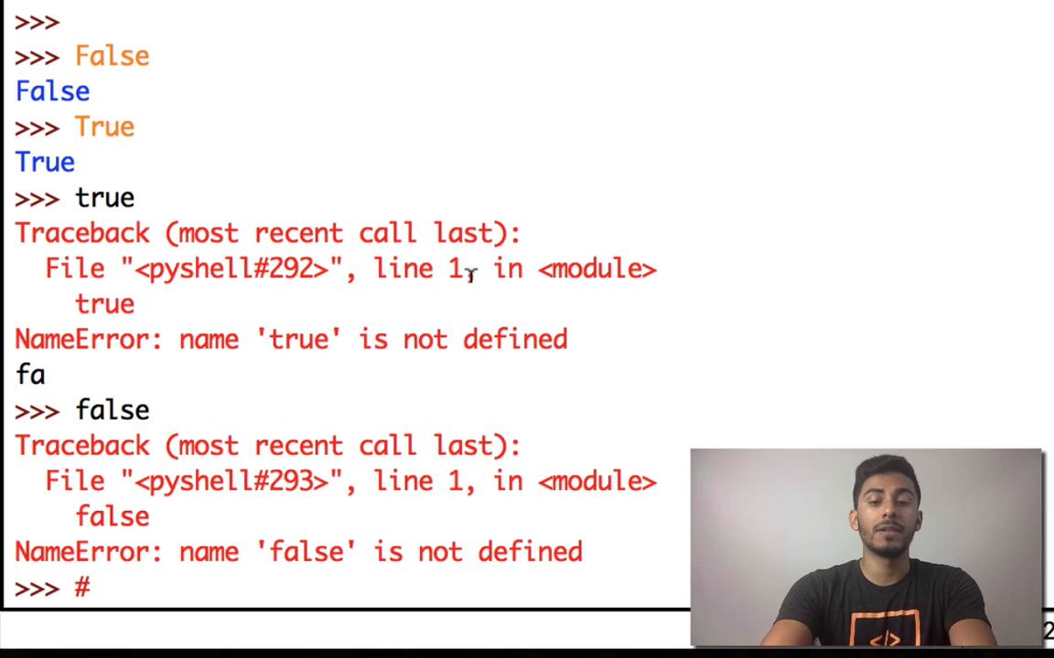
text(if)
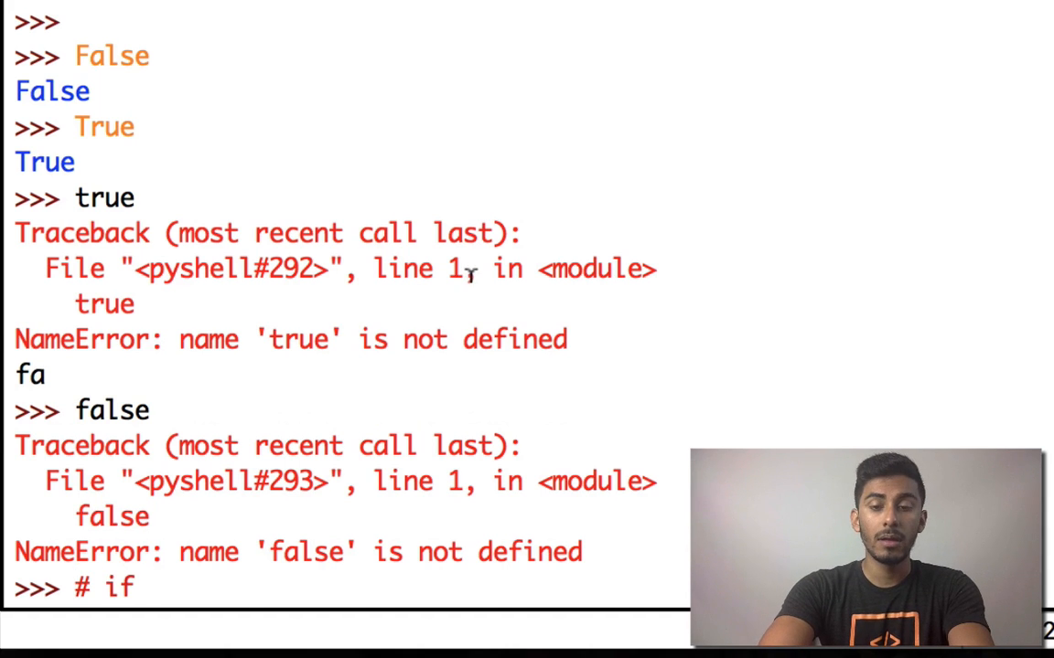
text((C)
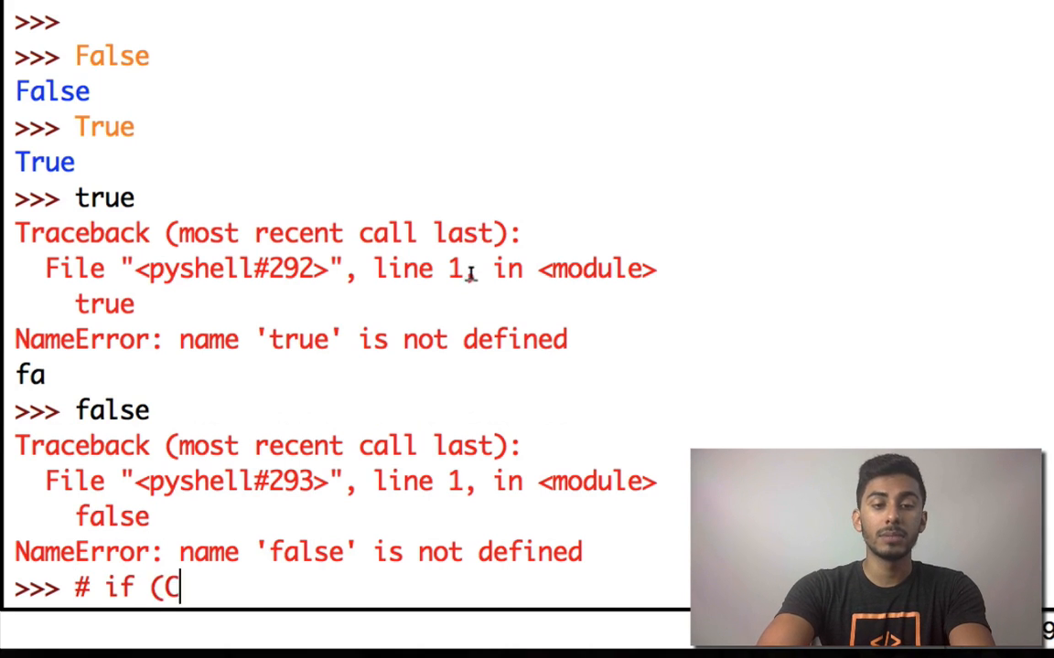
text(ONDTION -->)
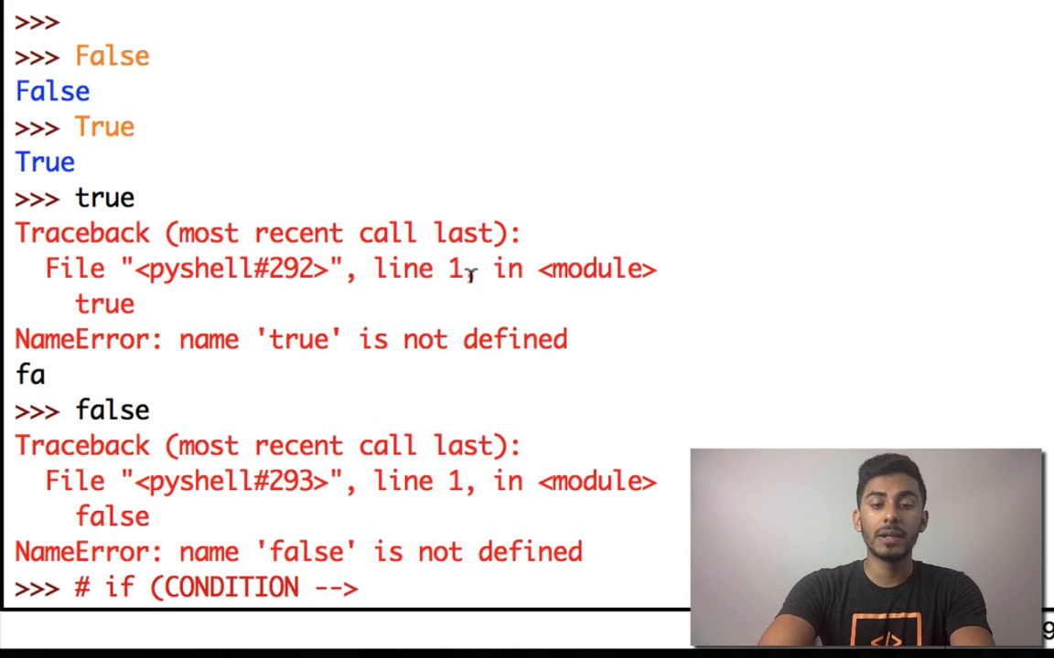
text(True/F)
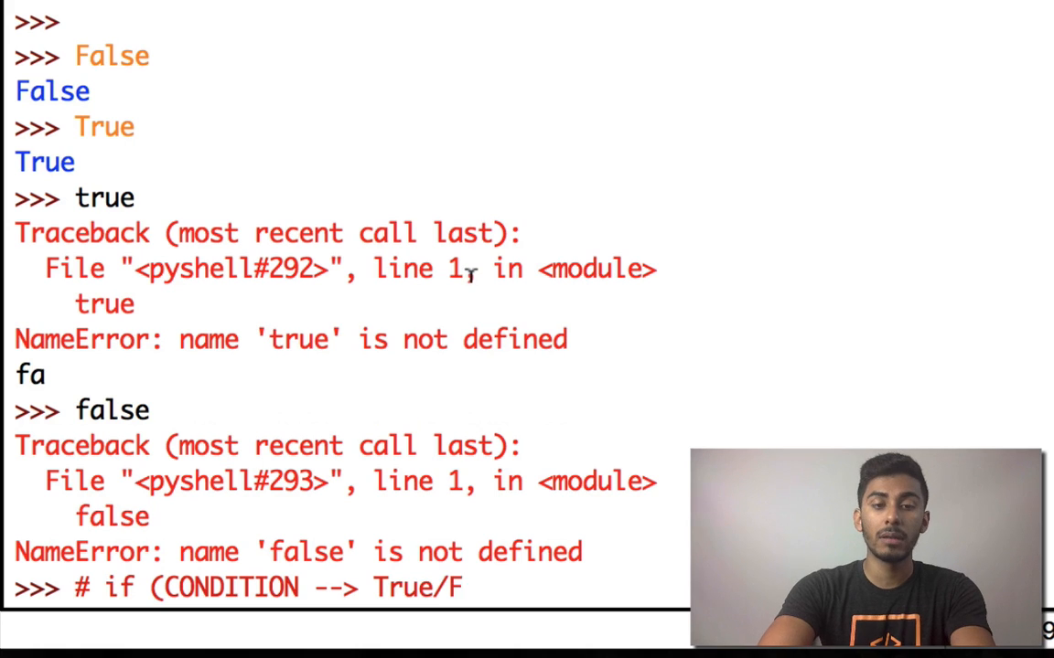
text(al)
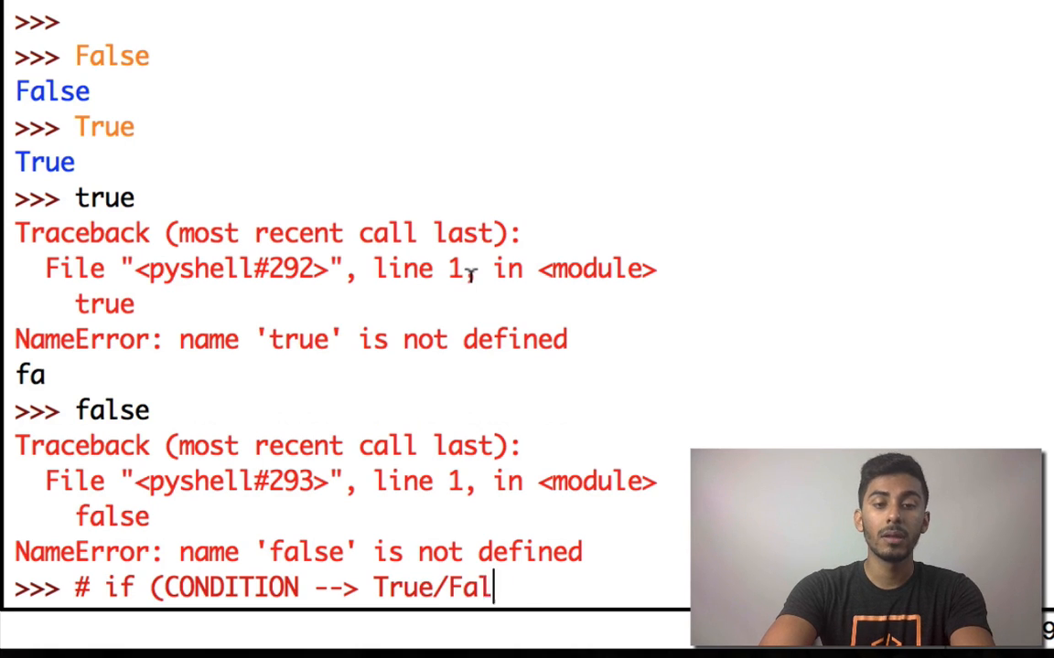
text(se):)
text(#)
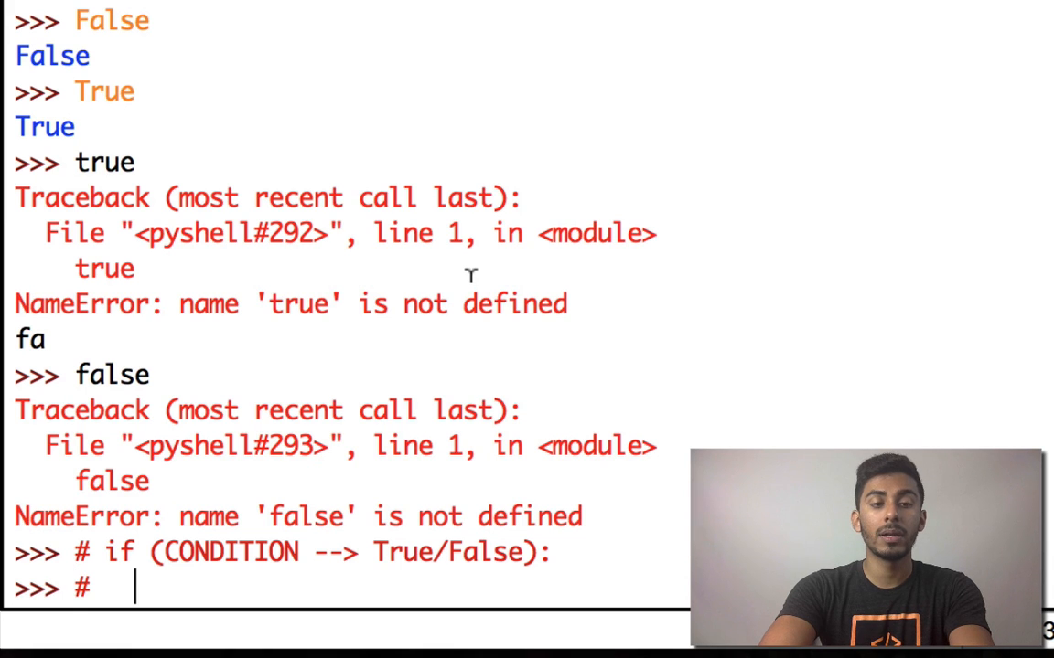
text(TH)
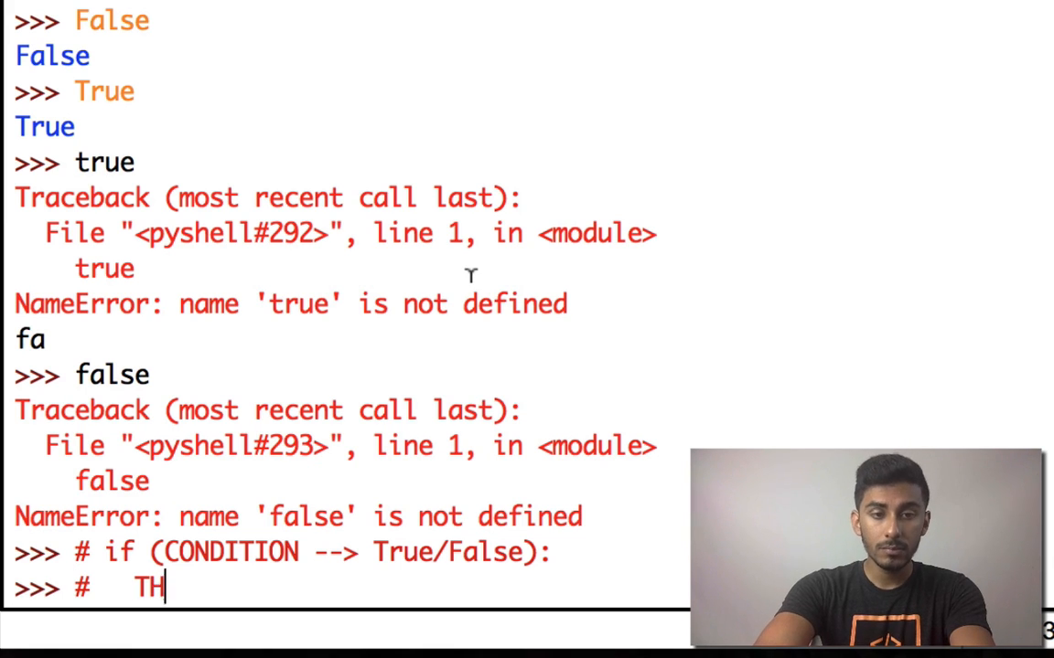
text(EN THIS)
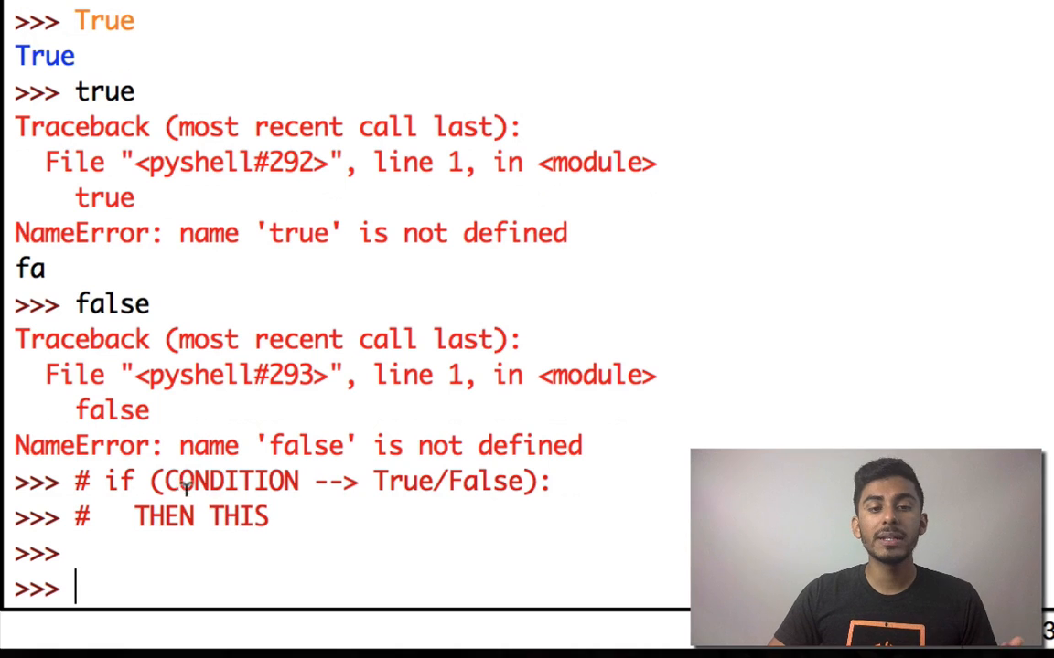
mouse_move(135, 517)
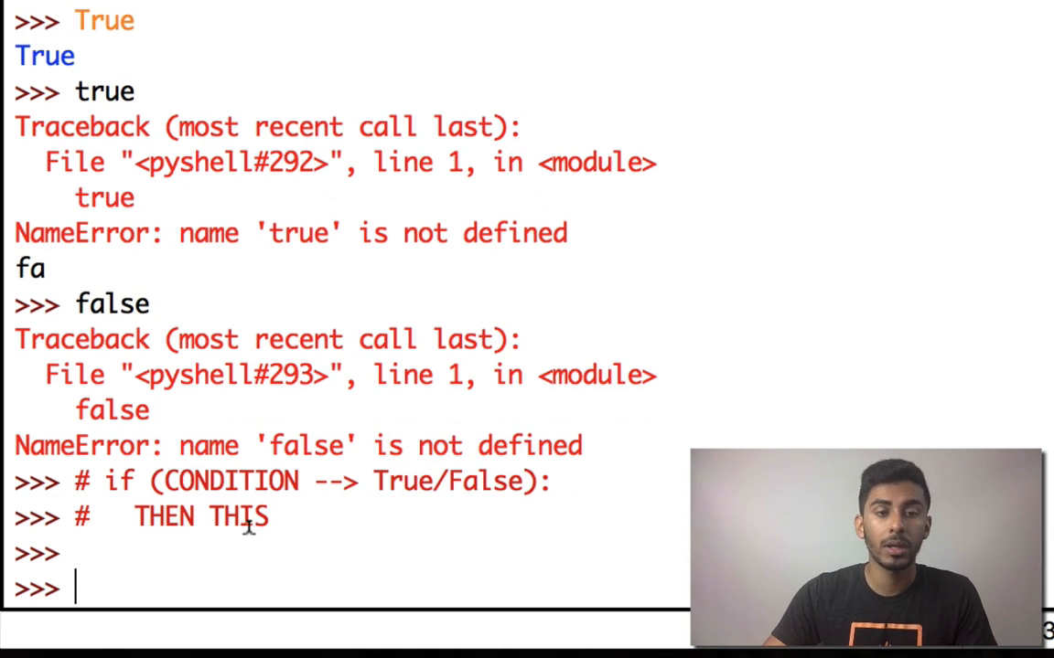
- Run an 'if True:' block containing print("Hello"), which outputs Hello
text(if)
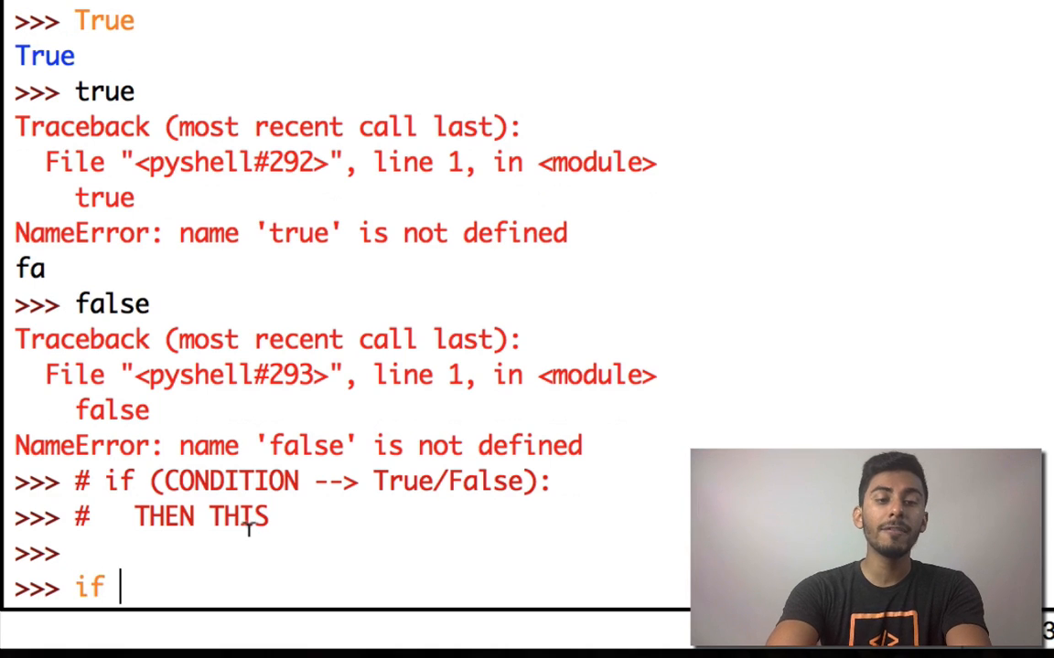
text(True:)
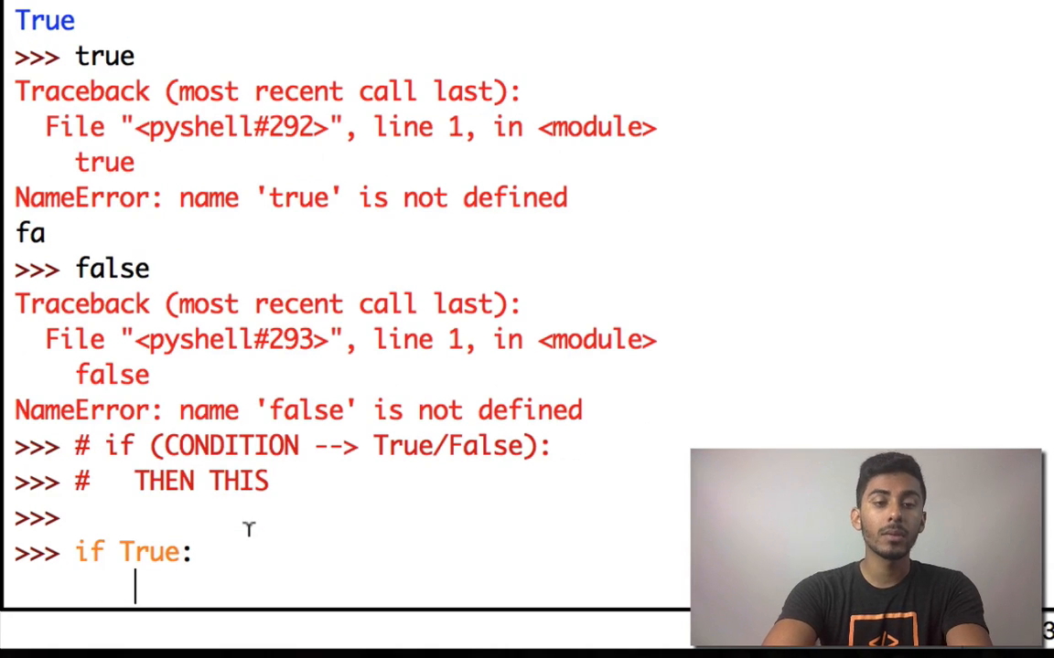
text(print(")
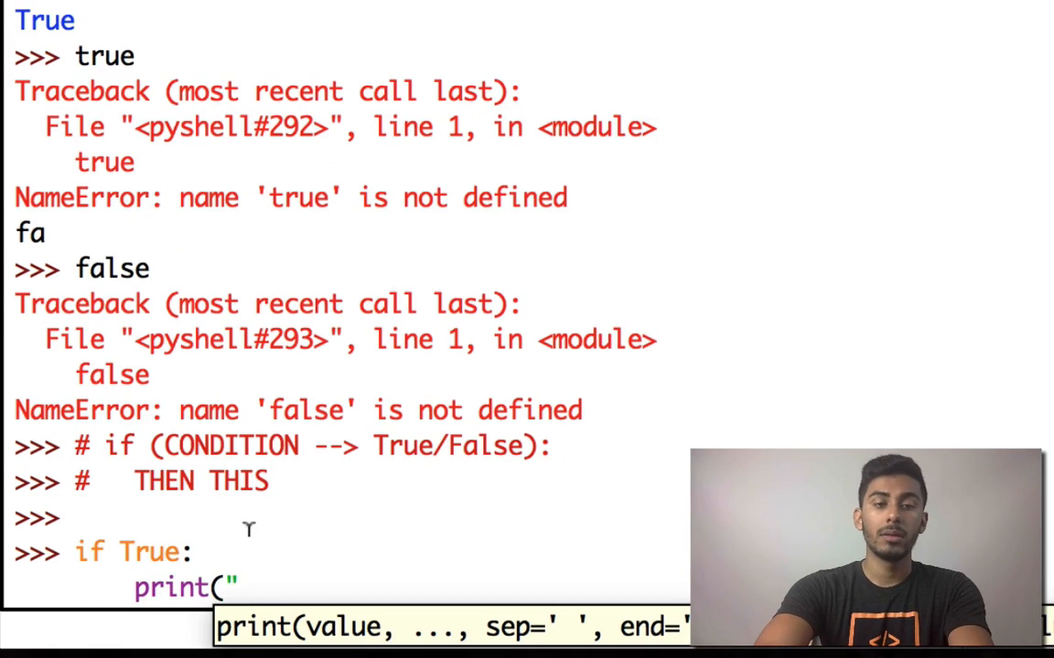
text(Hello)
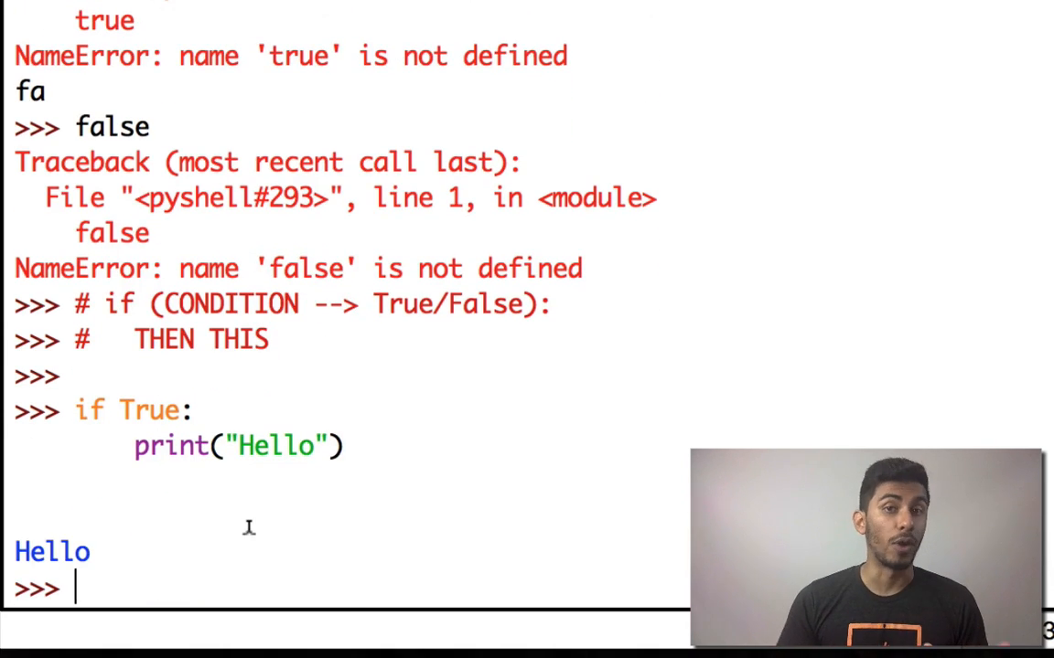
double_click(146, 410)
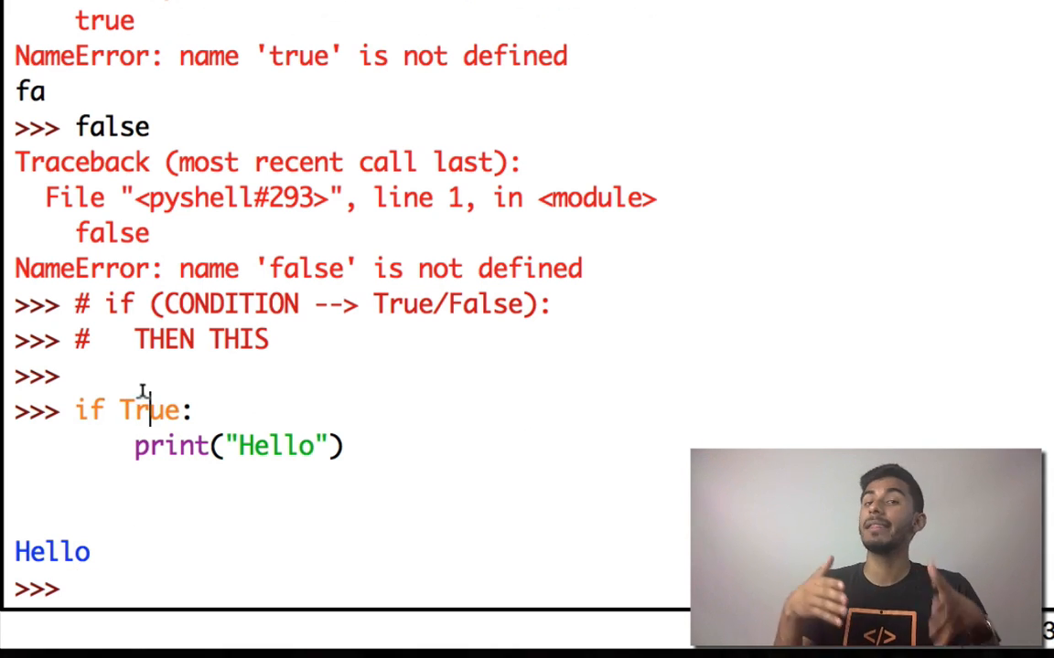
double_click(153, 409)
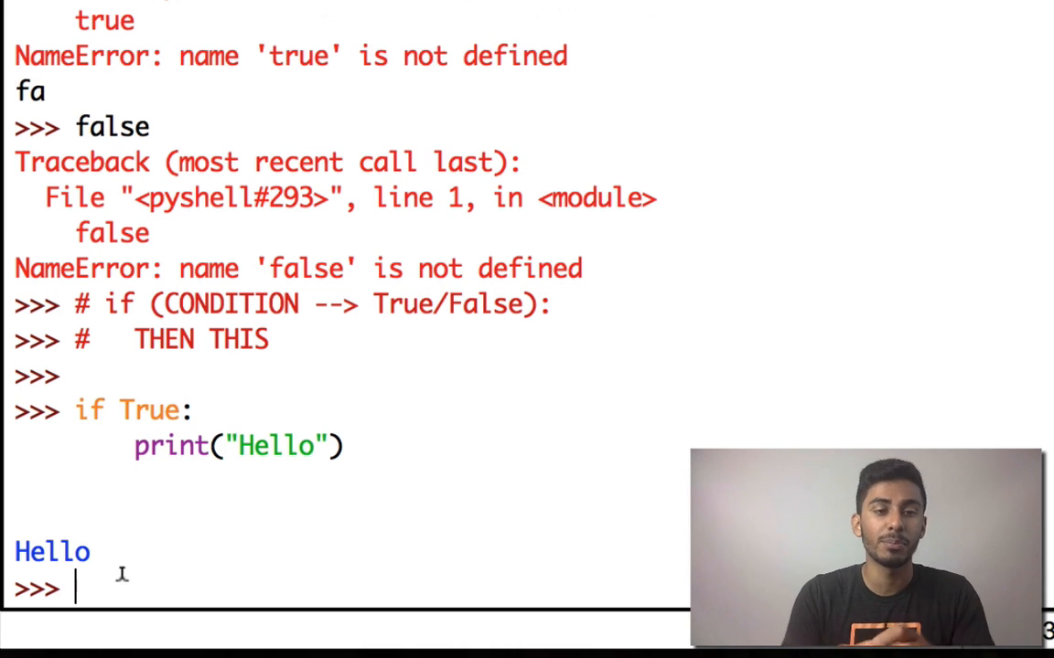
- Run an 'if False:' block containing print("hi"), which prints nothing
text(if False:)
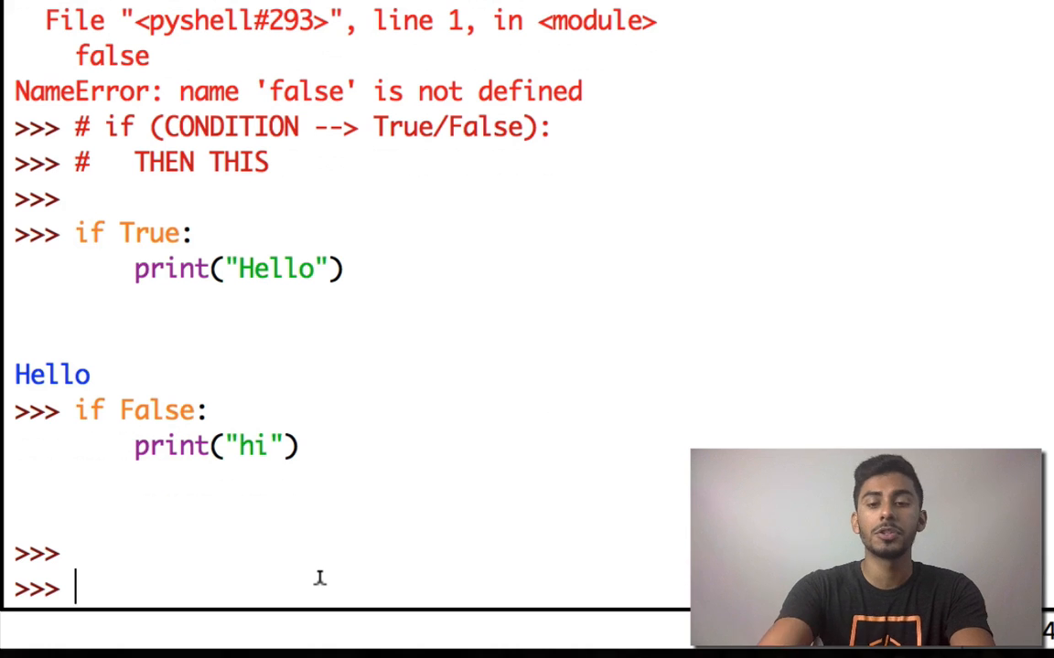
- Enter the comment '# == < > <= >= !=' and evaluate 5 == 5 as True
text(#)
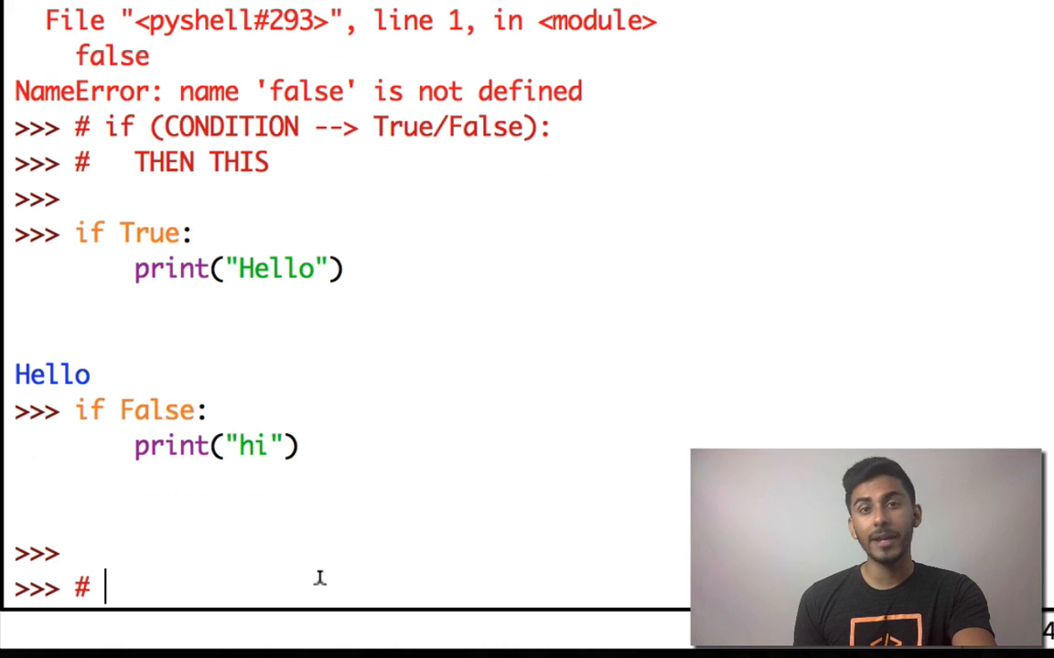
text(==)
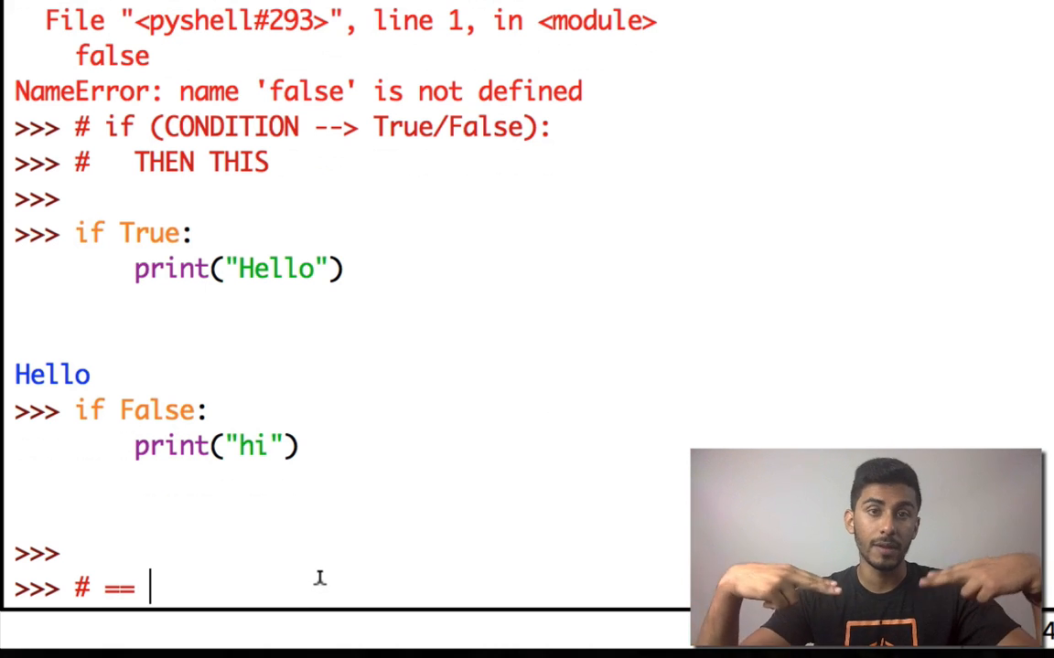
key(Backspace)
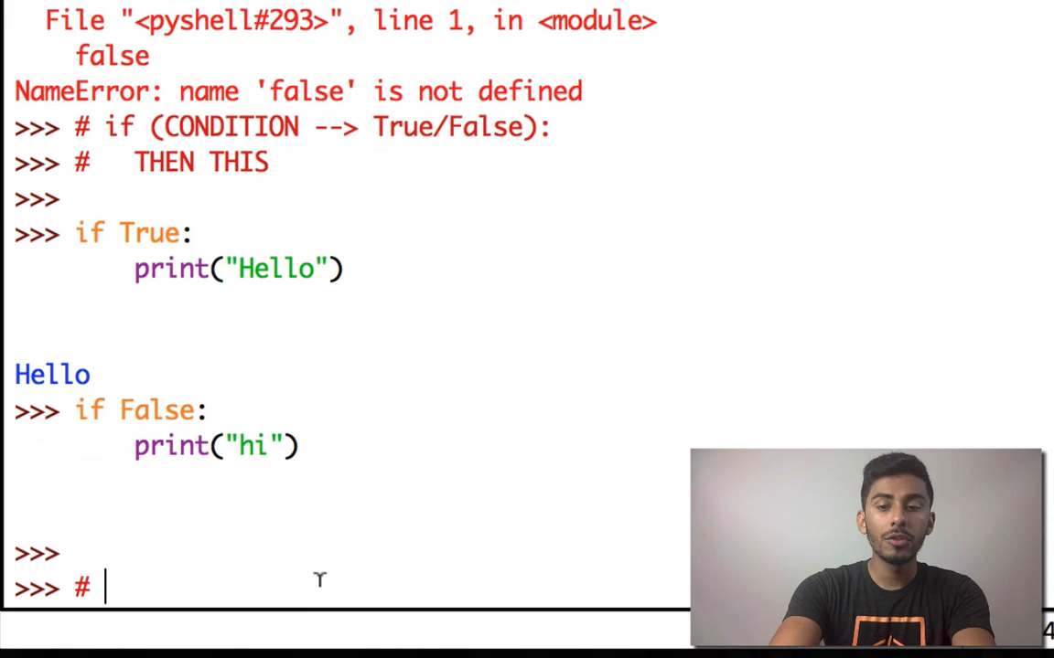
text(== < >)
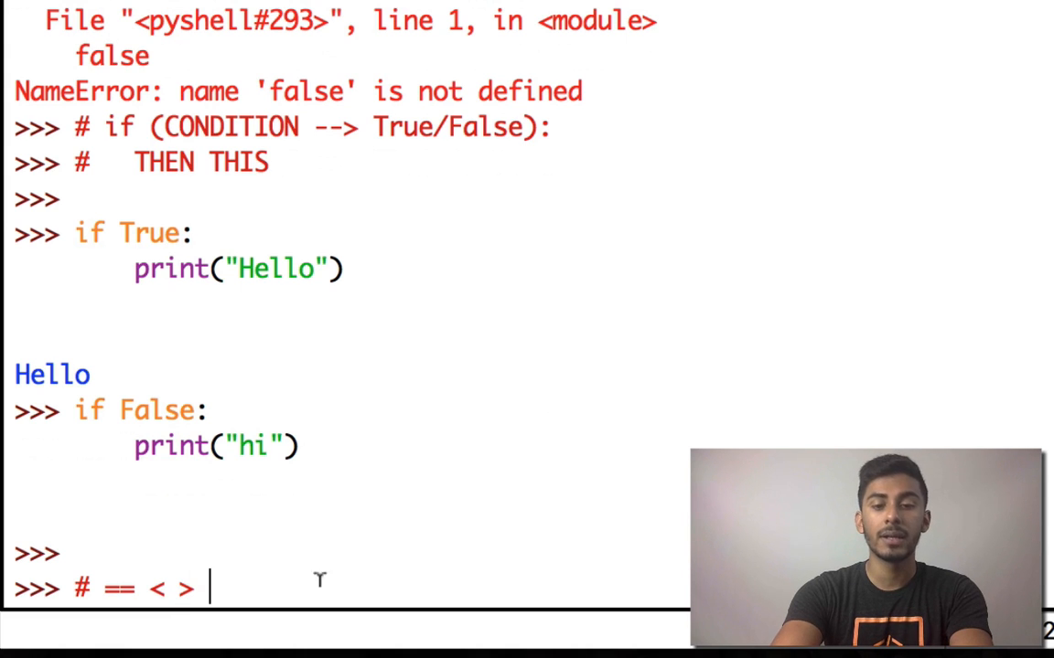
text(<=)
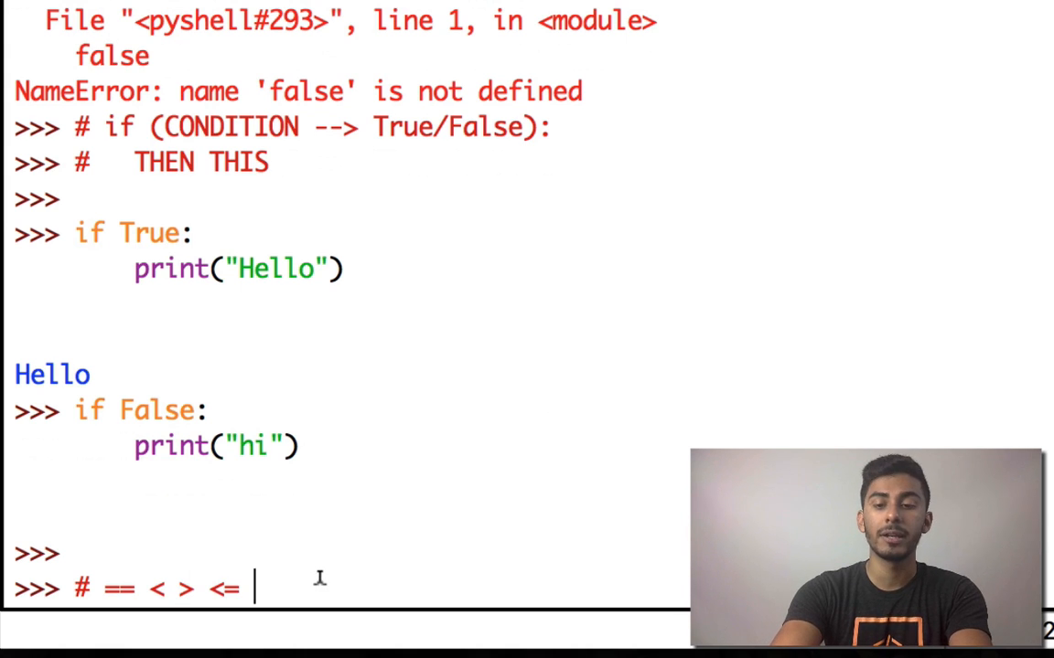
text(>= !=)
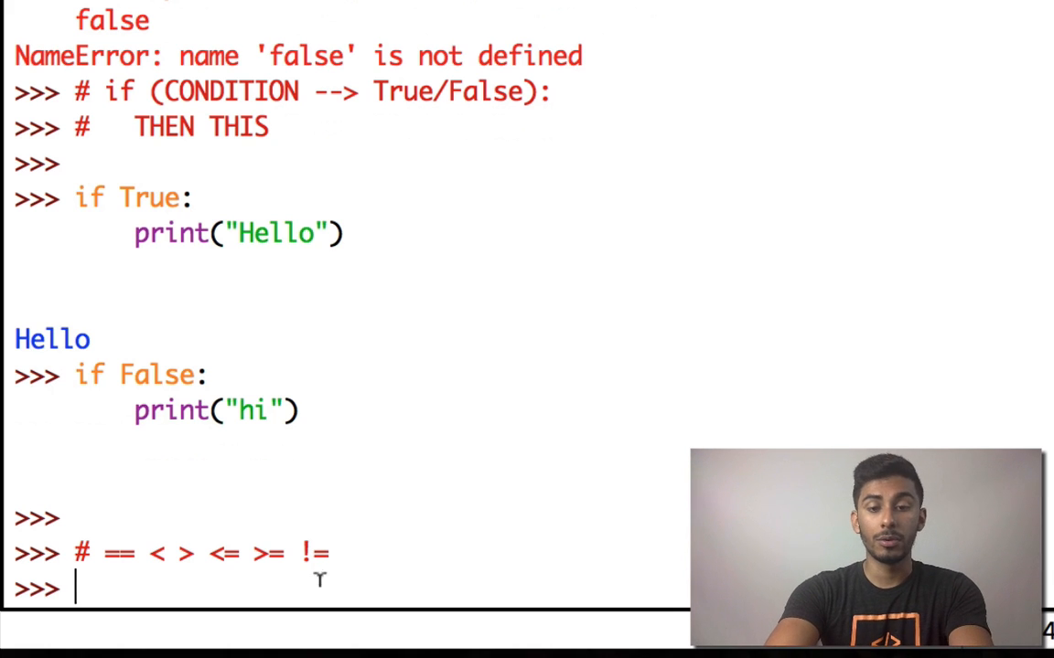
text(5 ==)
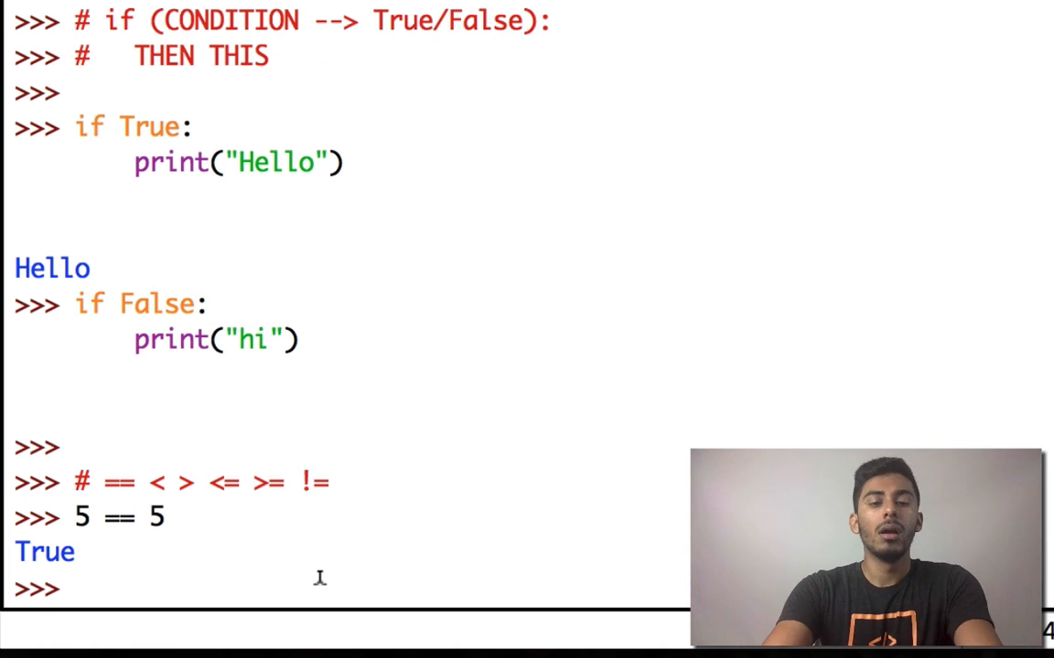
- Compare 5 with 5 using !=, >, < (False) and <=, >= (True)
text(5 !=)
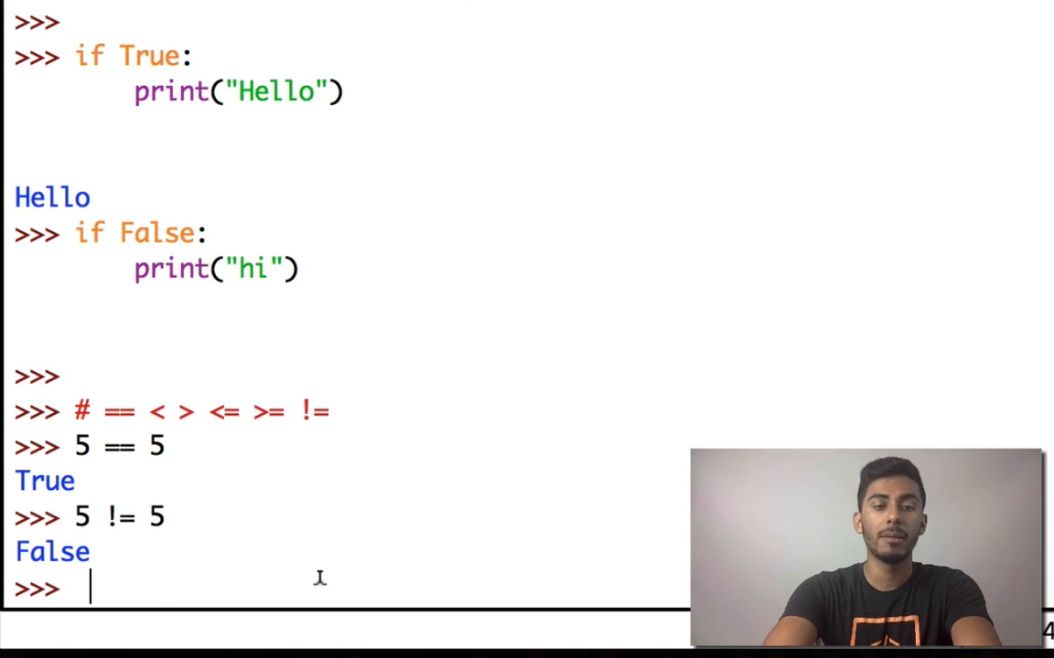
text(5 > 5)
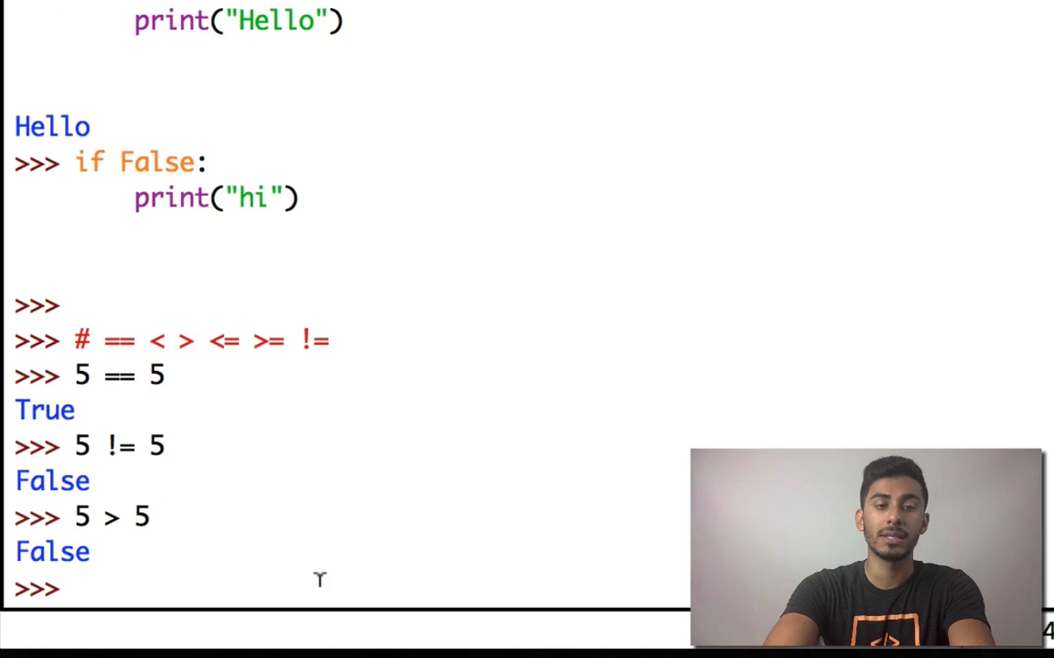
text(5 < 5)
text(5 >= 5)
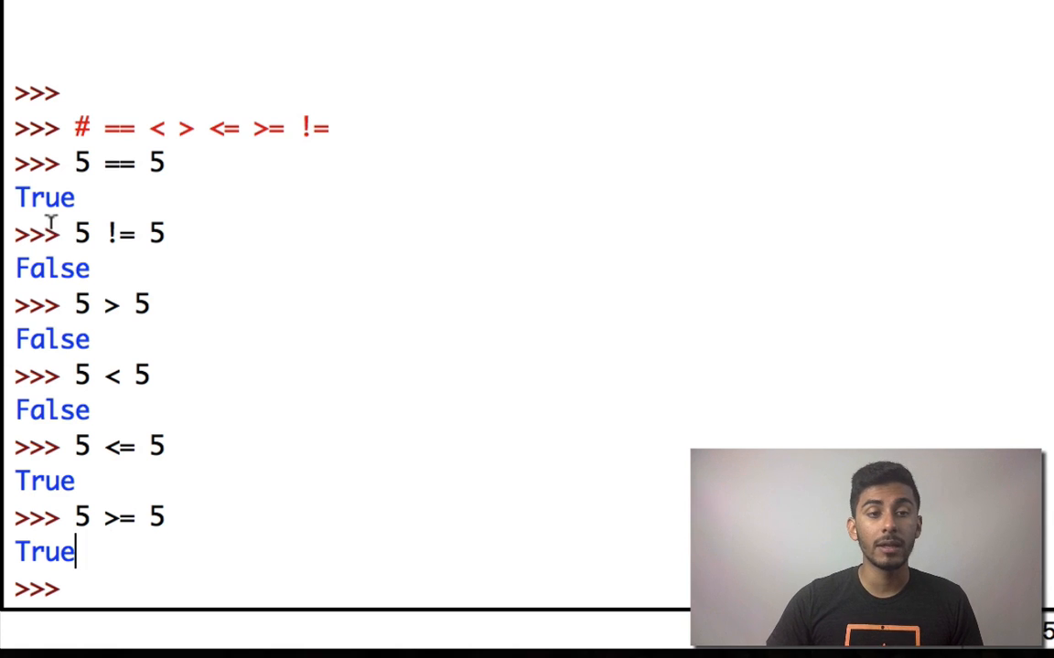
double_click(52, 339)
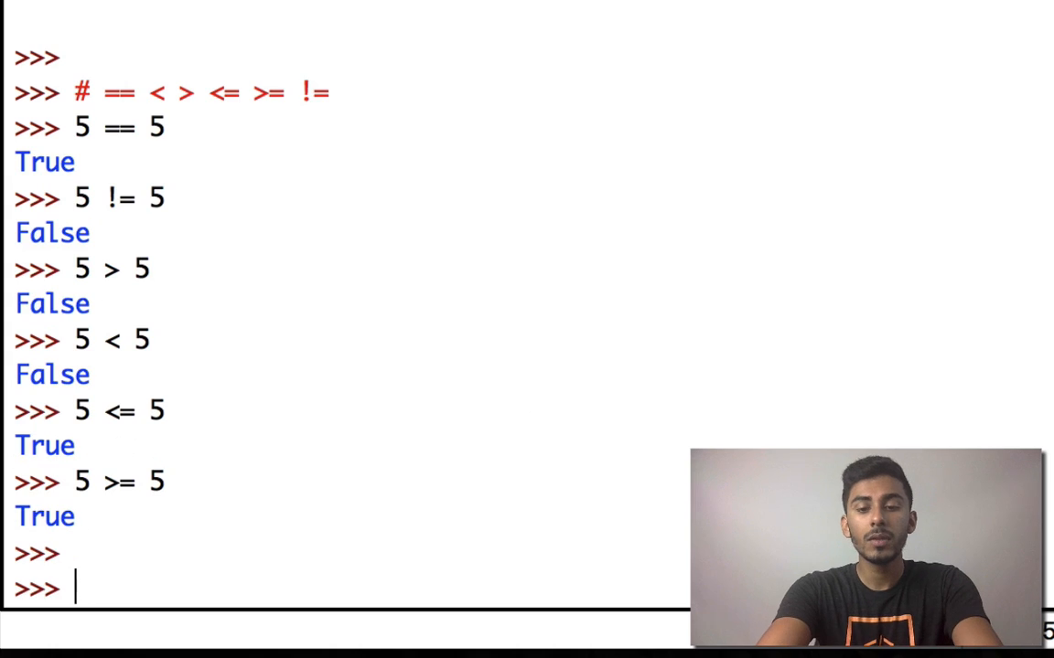
text(johnny)
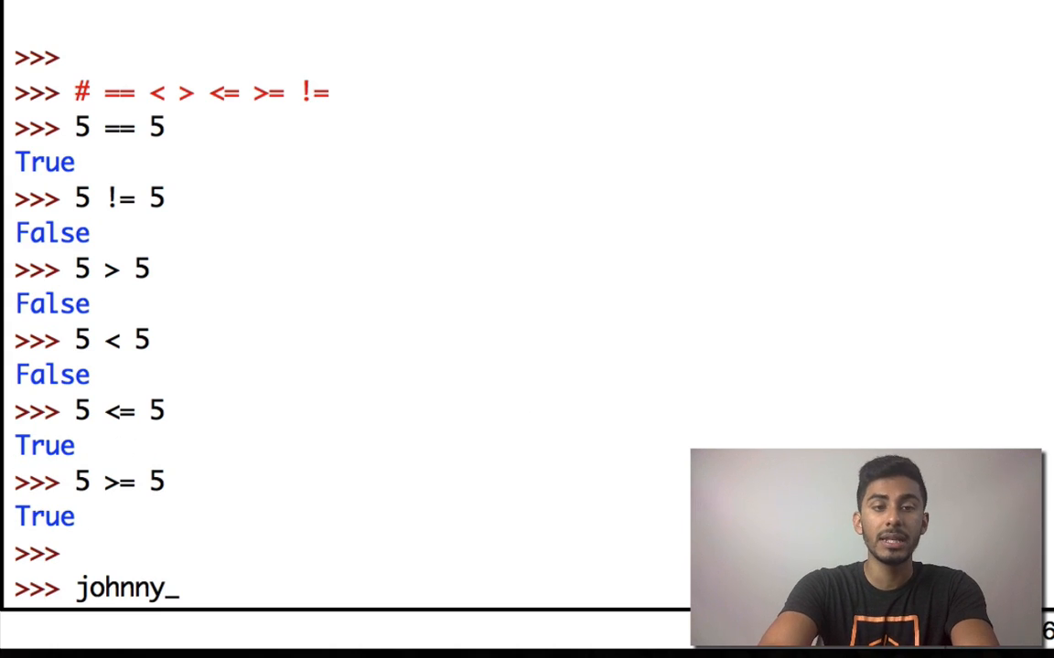
- Set johnny_hours_worked to 40 and evaluate > 40 (False) and > 30 (True)
text(_hours_worked =)
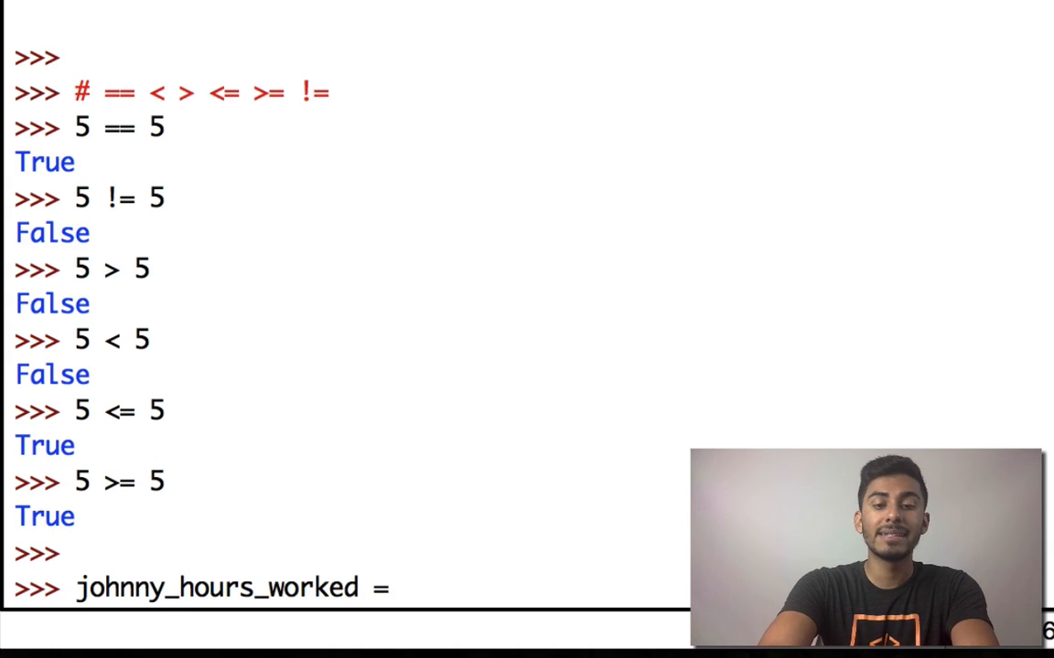
text(40)
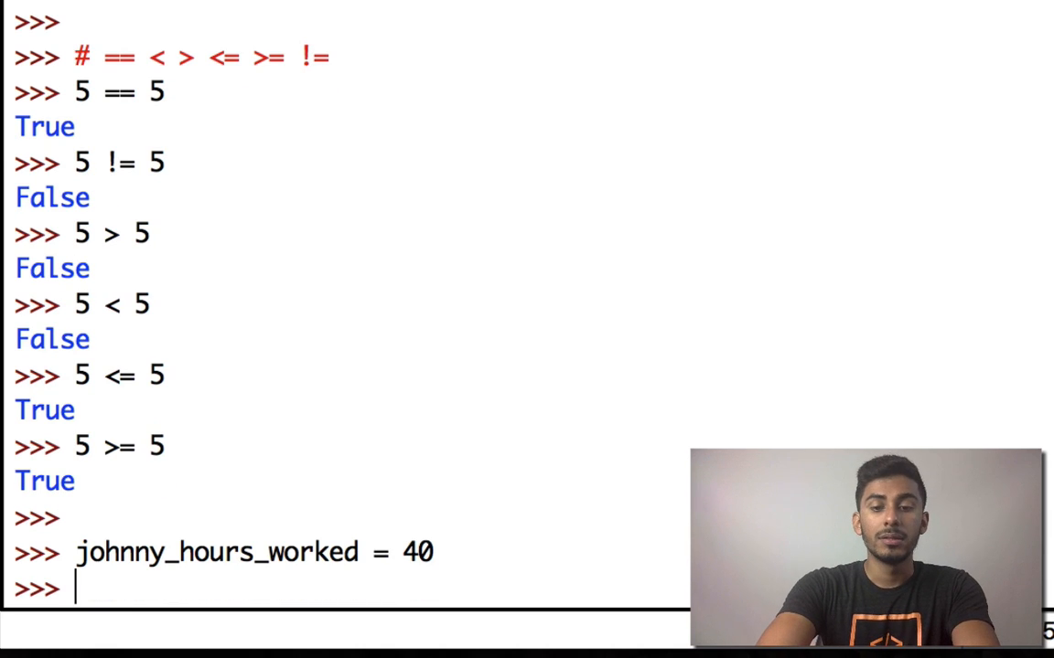
text(johnny_hours_worked >)
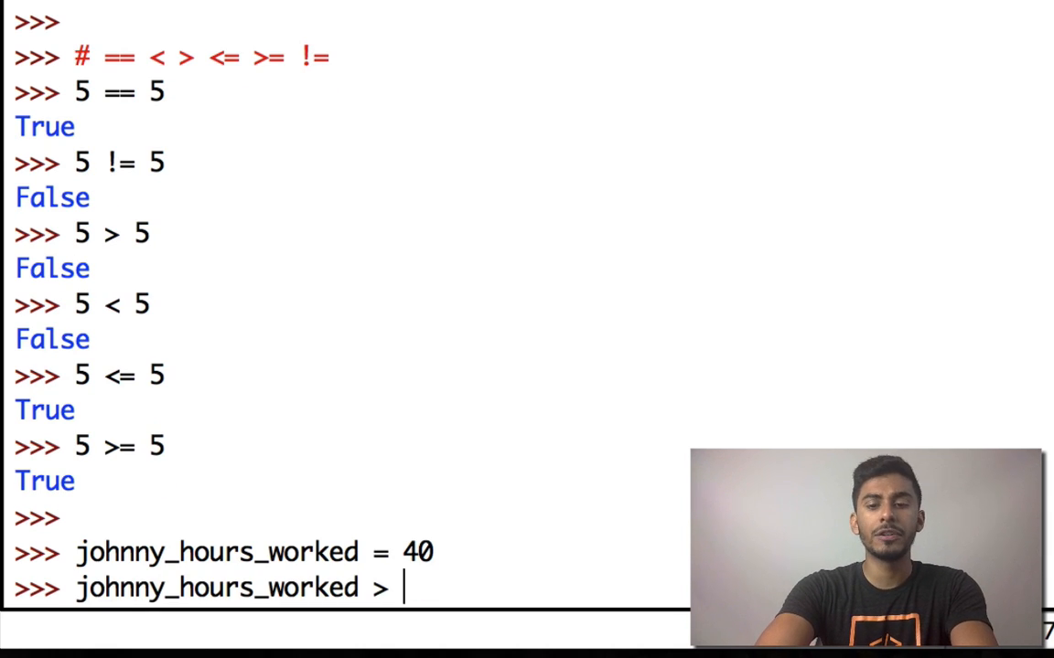
text(40)
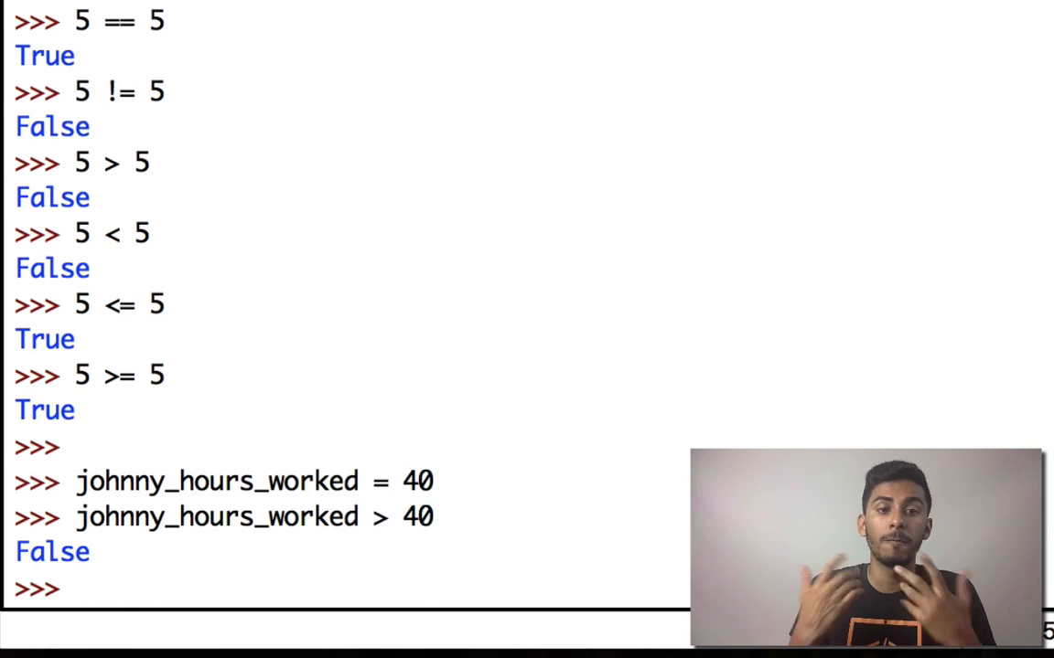
text(johnny_hours_worked > 40)
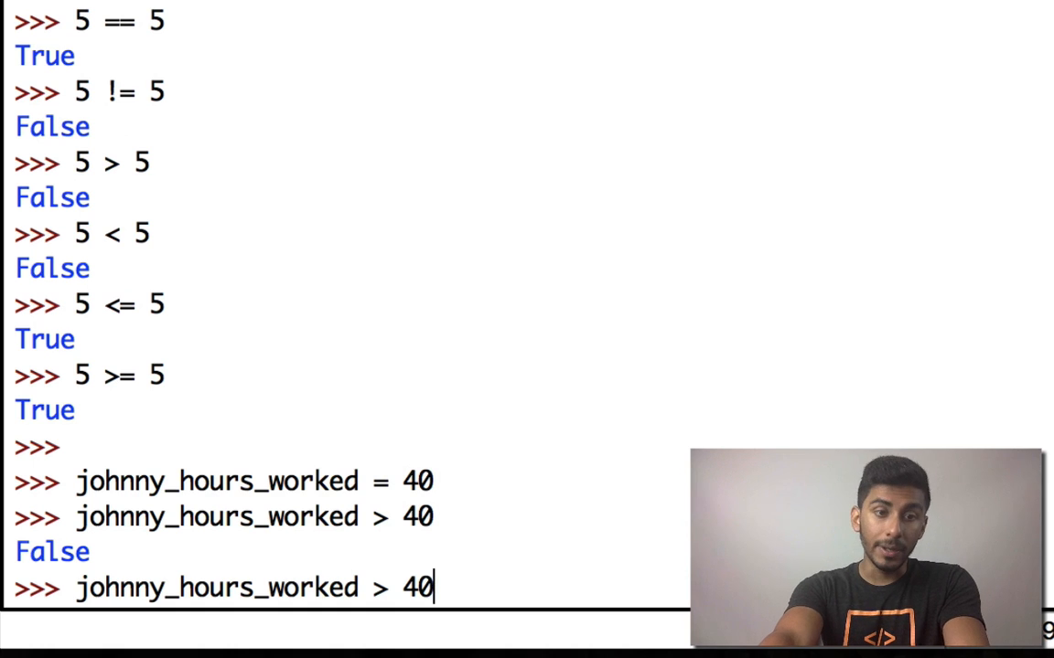
key(Backspace)
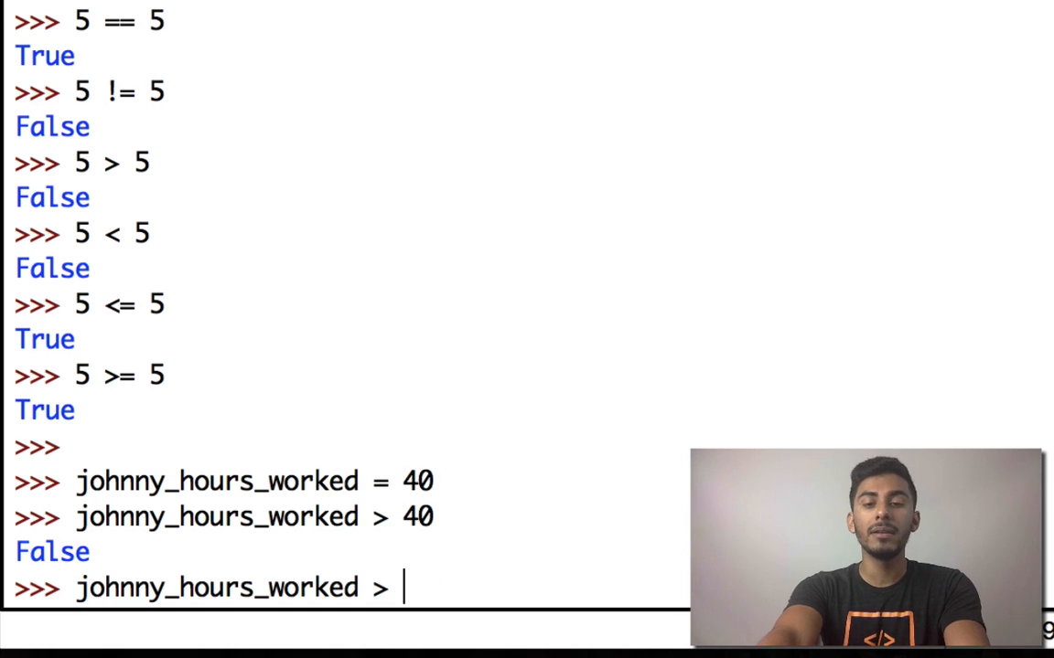
text(30)
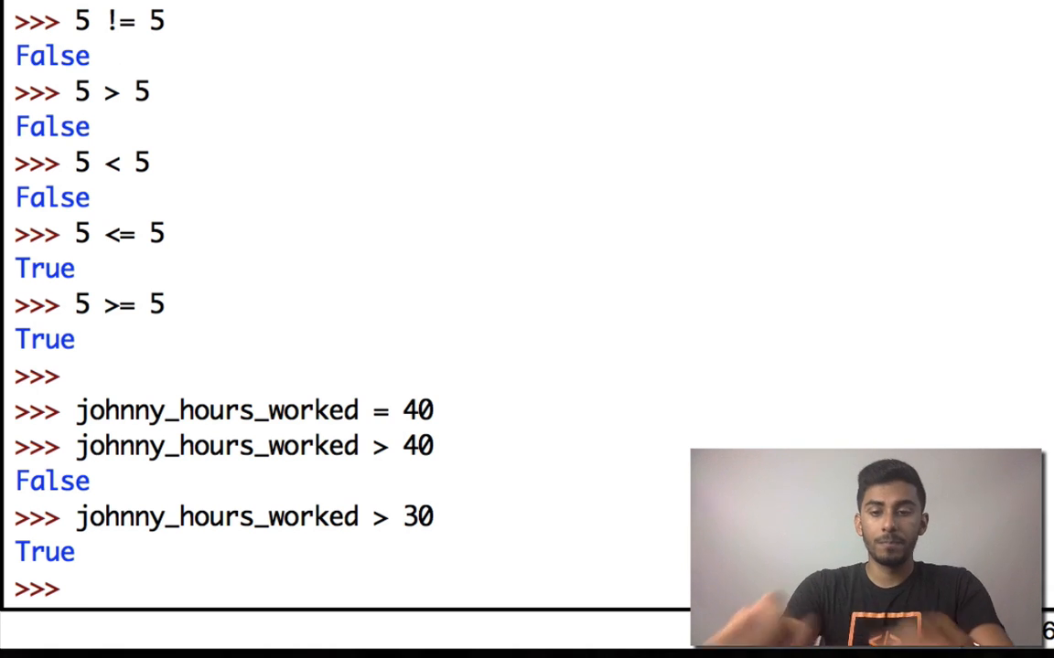
- Check johnny_hours_worked >= 40 and == 40, both giving True
text(johnny_hours_worked >)
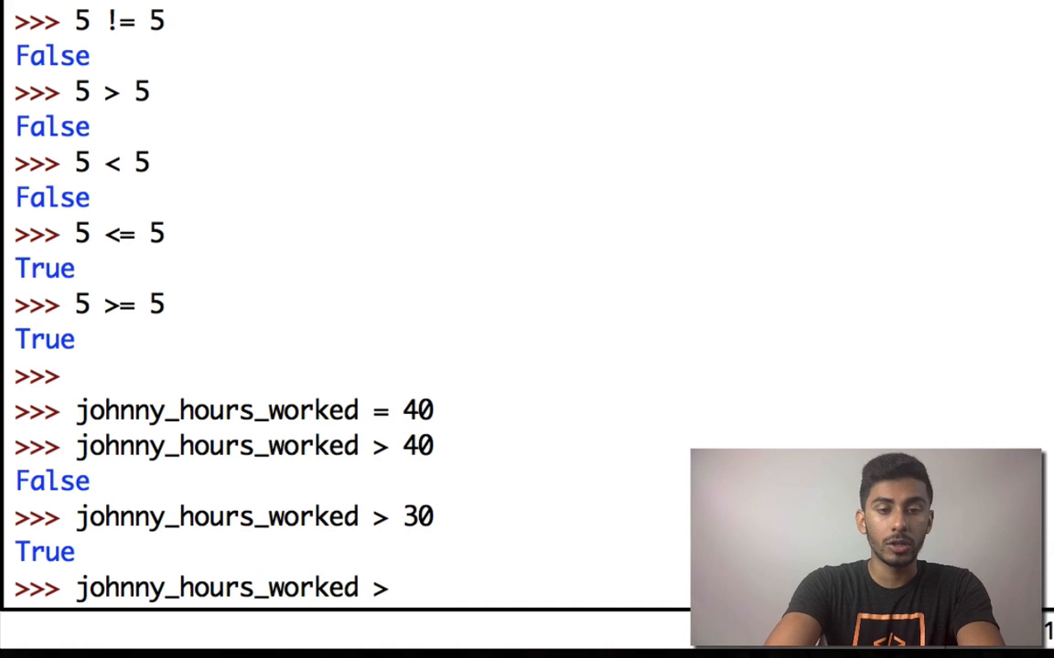
text(= 40)
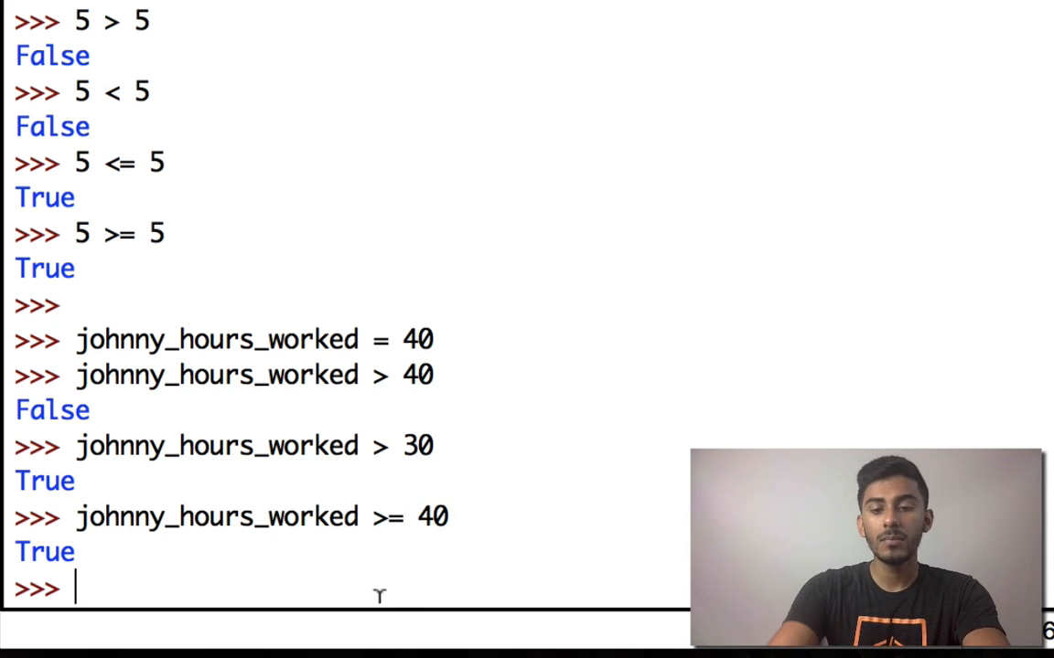
text(johnny_hours_worked)
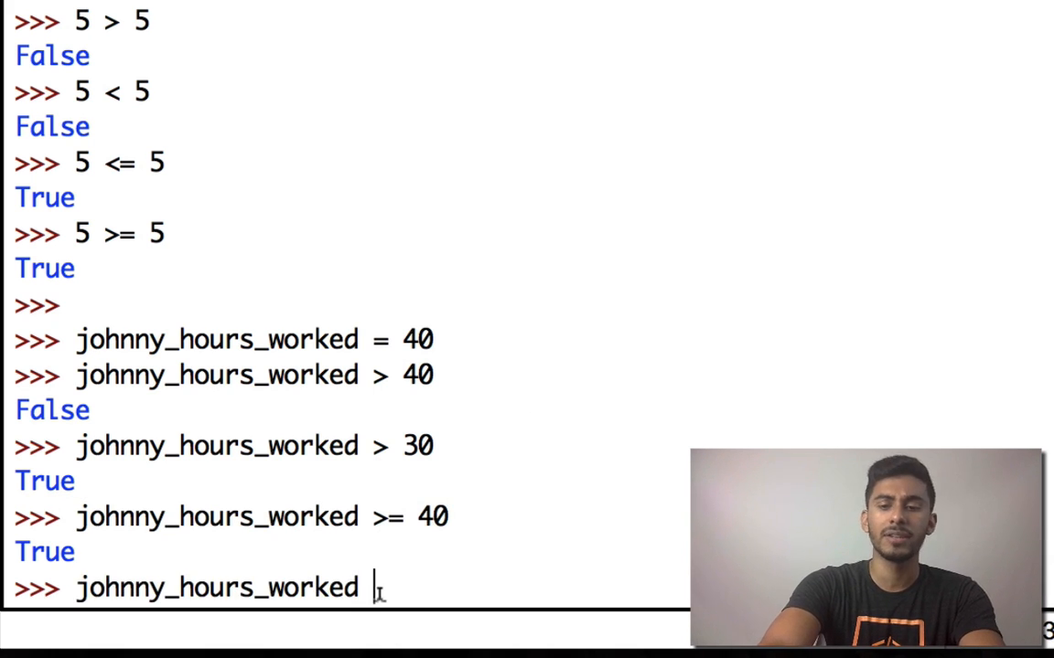
text(== 40)
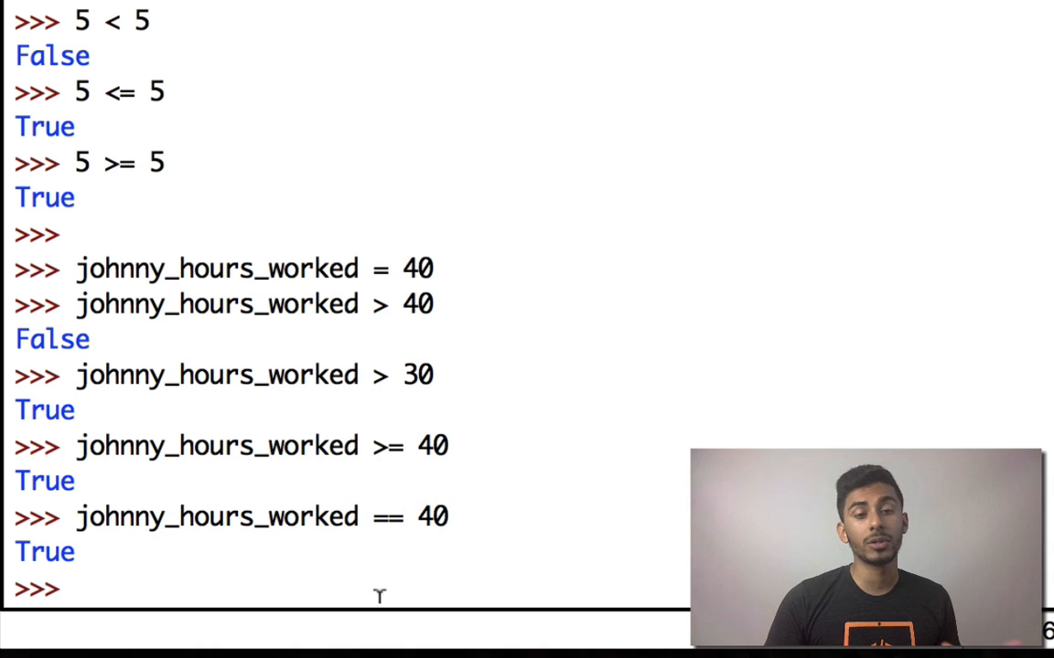
text(johnny_hours_worked != 40)
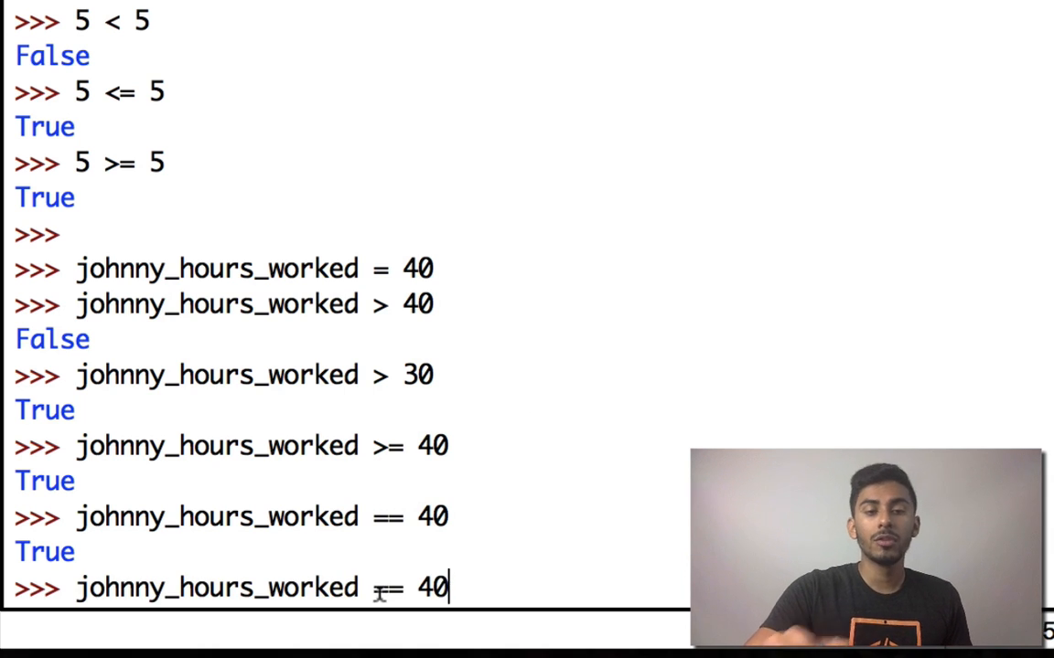
key(Backspace)
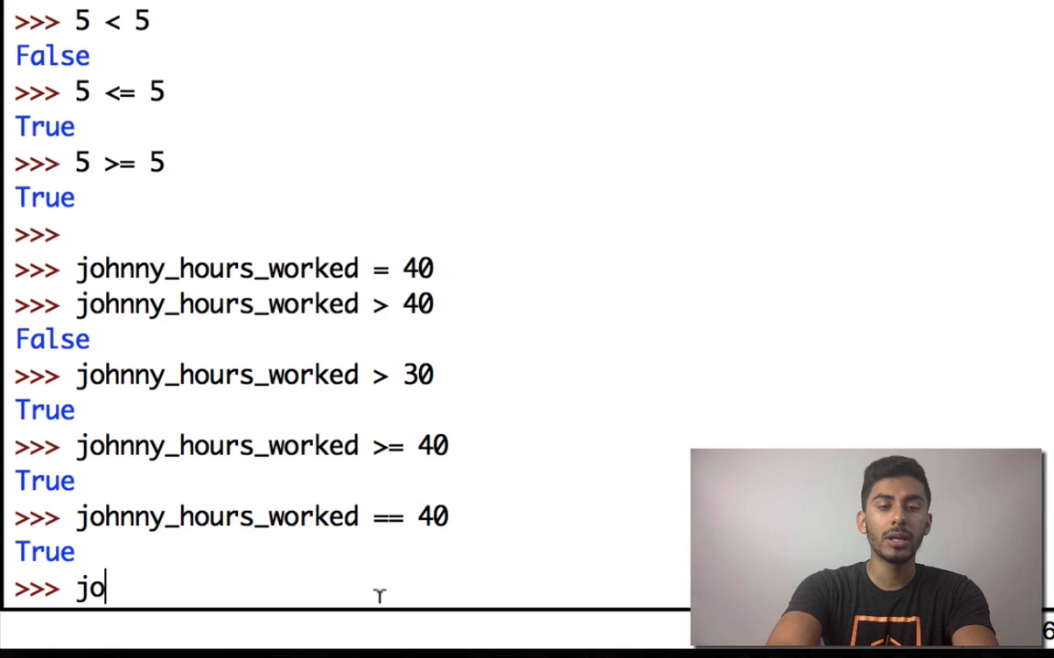
text(if johnny_hours_worked)
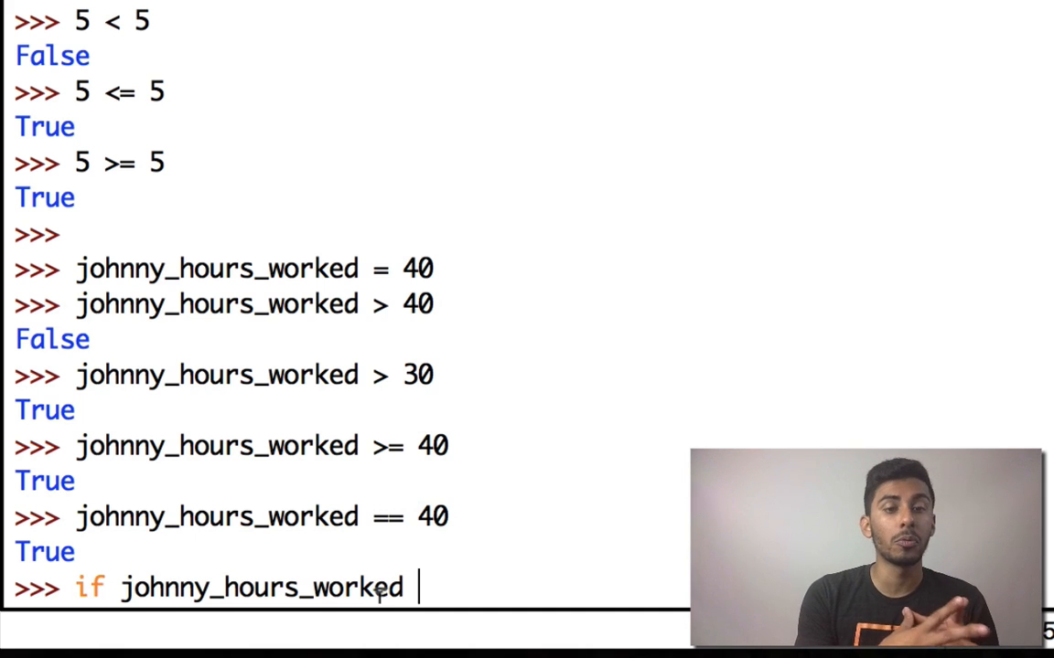
- Write 'if johnny_hours_worked > 40:' printing "Pay him overtime", then set hours to 41
text(>)
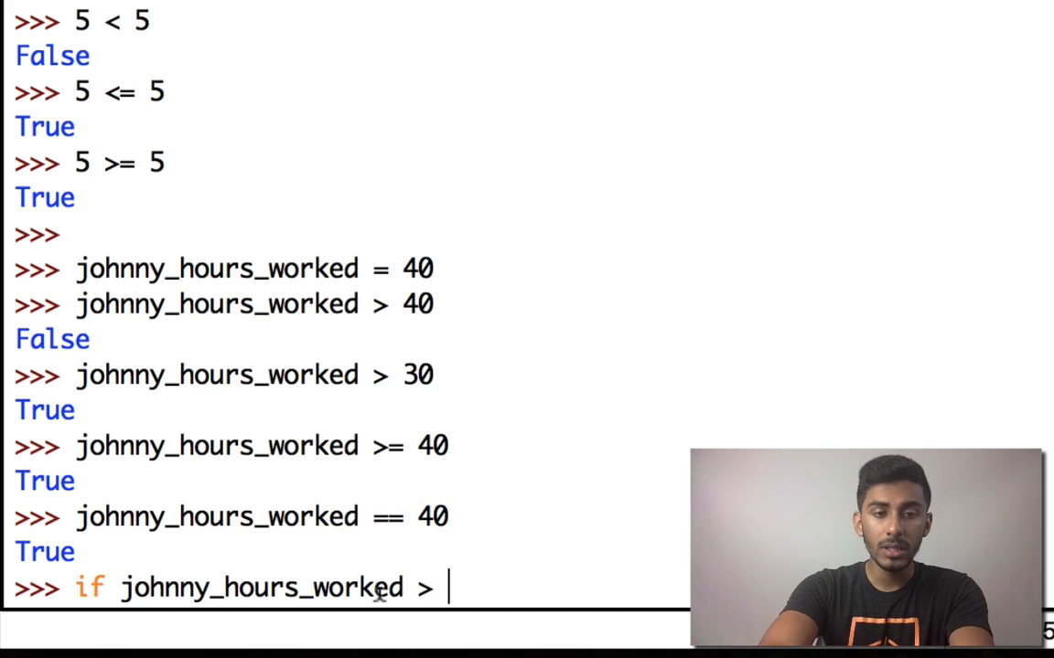
text(40:)
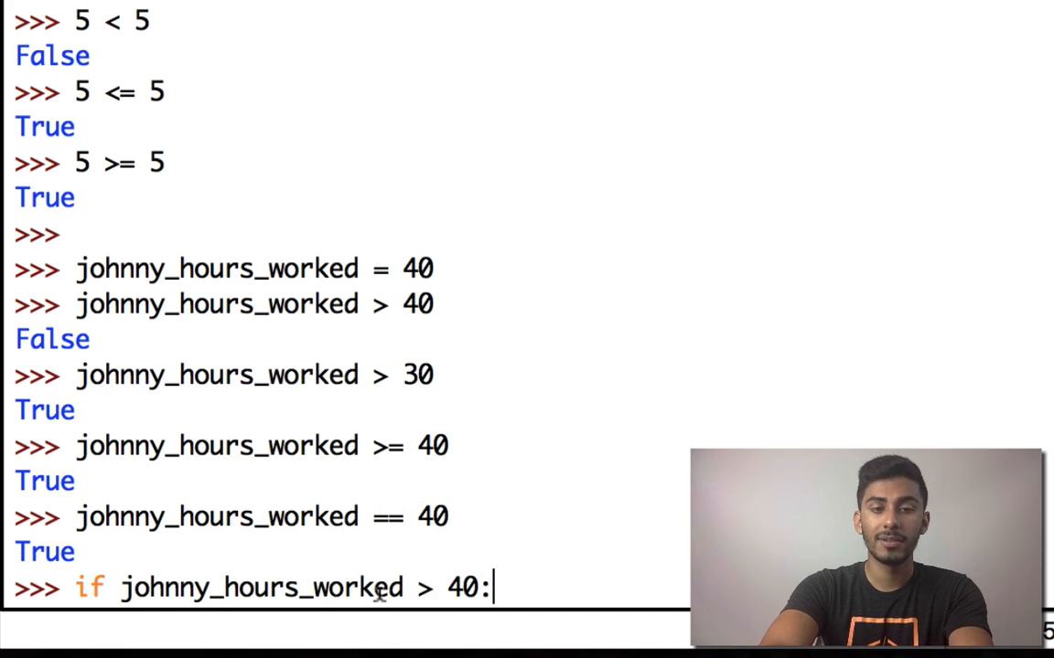
text(print("Pay him overtime)
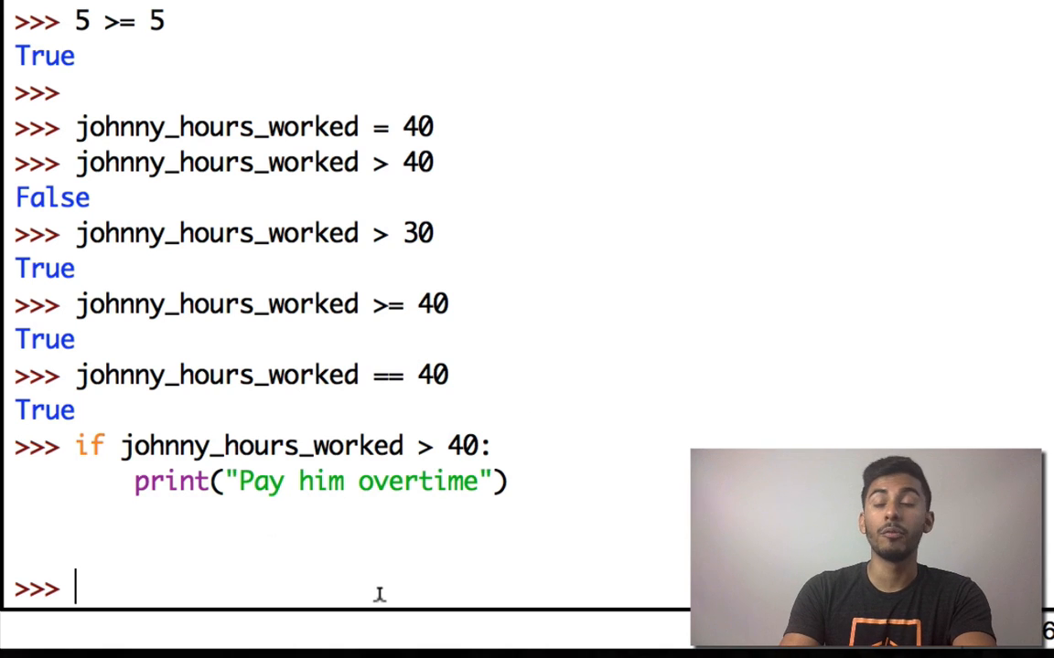
text(johnny_hours_worked == 40)
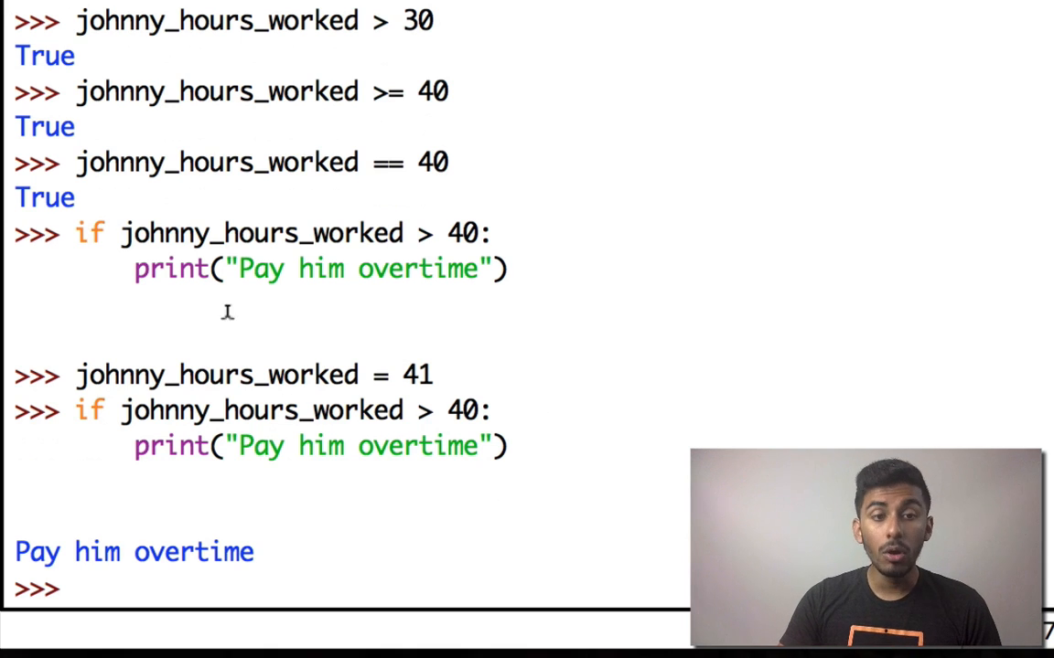
- Reuse the overtime block, replacing its condition with 41 then True, printing Pay him overtime
drag(118, 233, 489, 233)
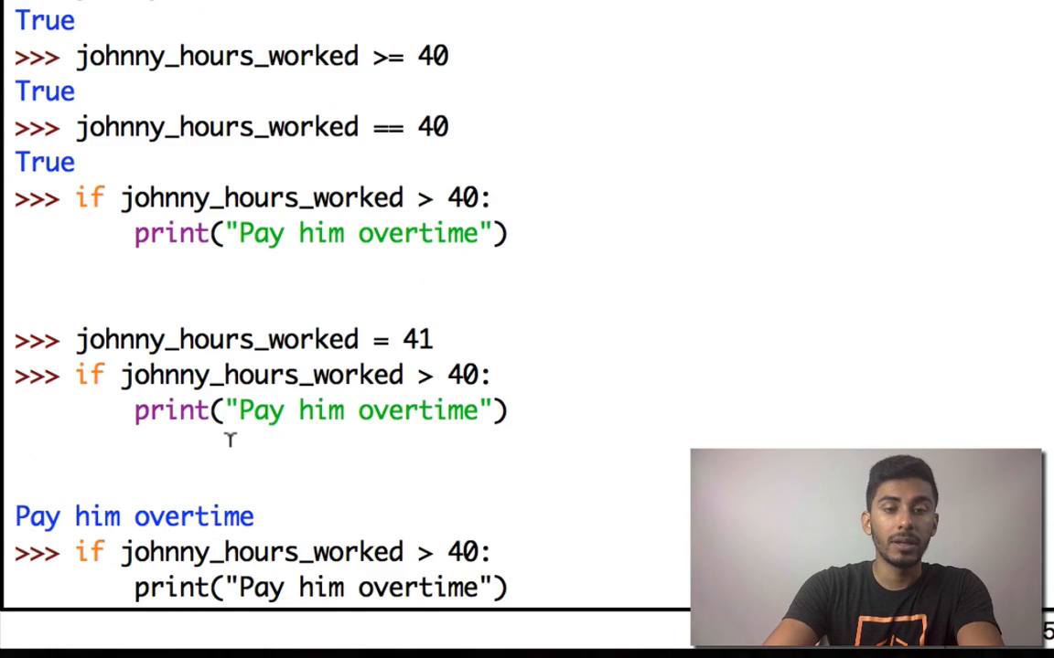
double_click(259, 553)
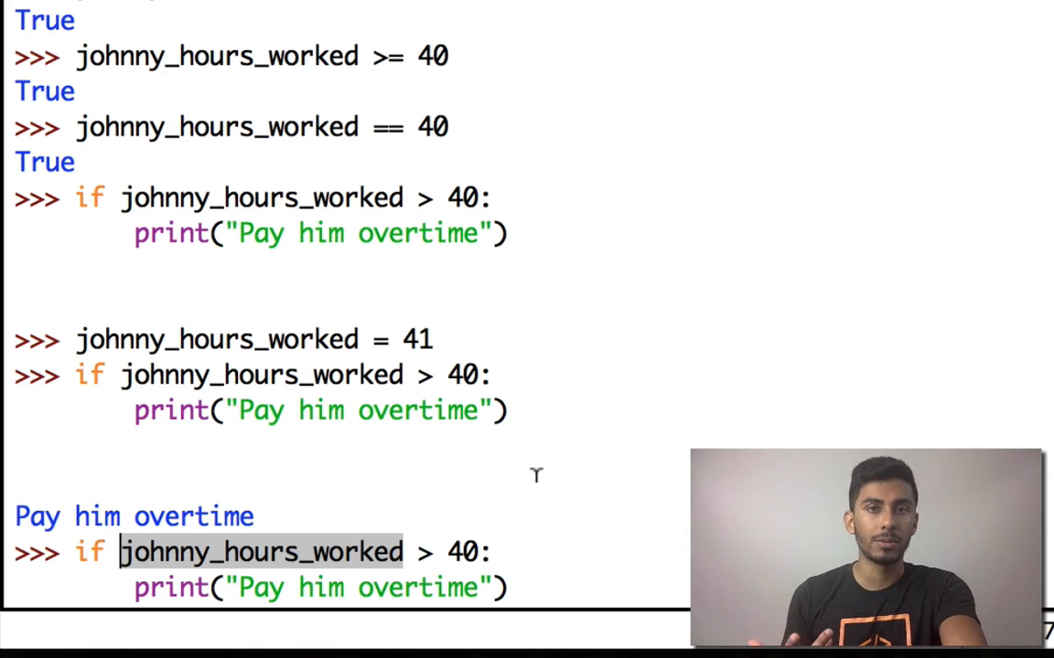
text(41 > 40:)
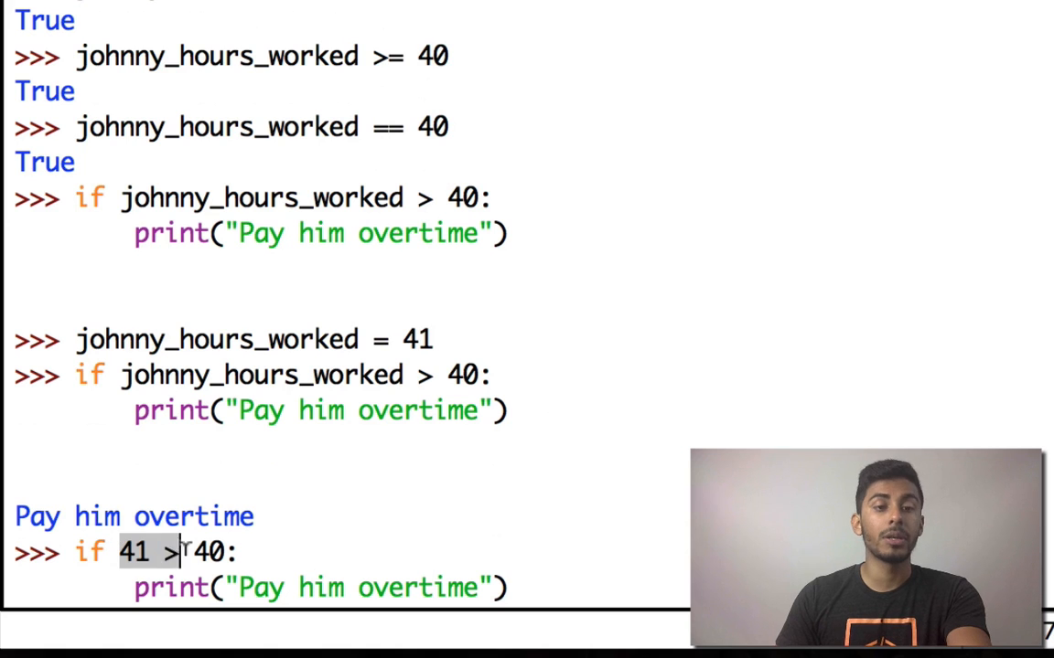
text(True:)
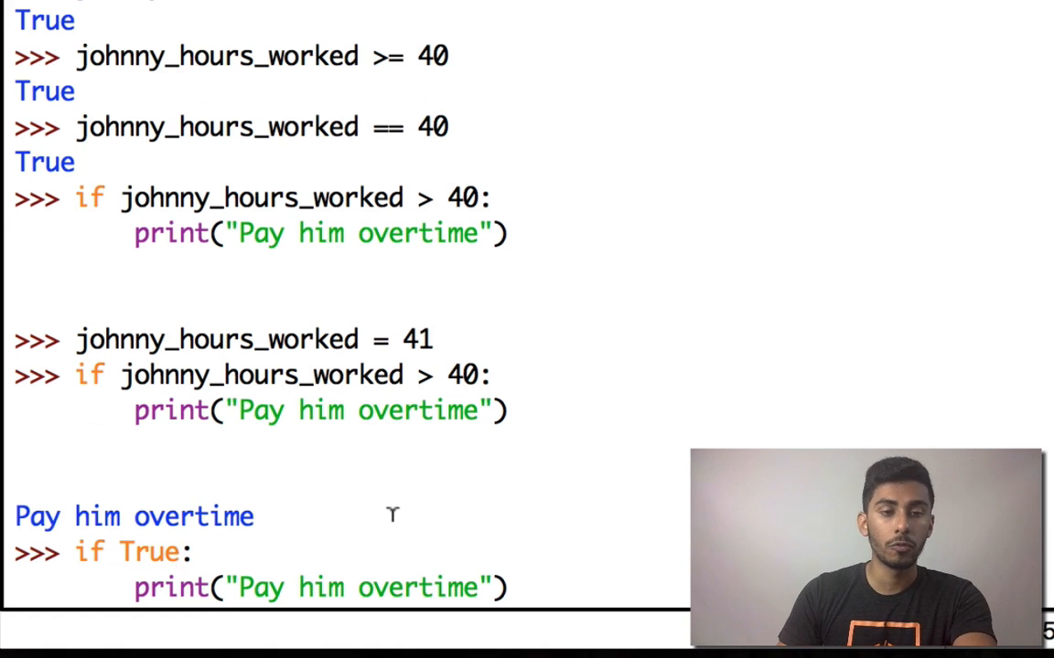
mouse_move(164, 537)
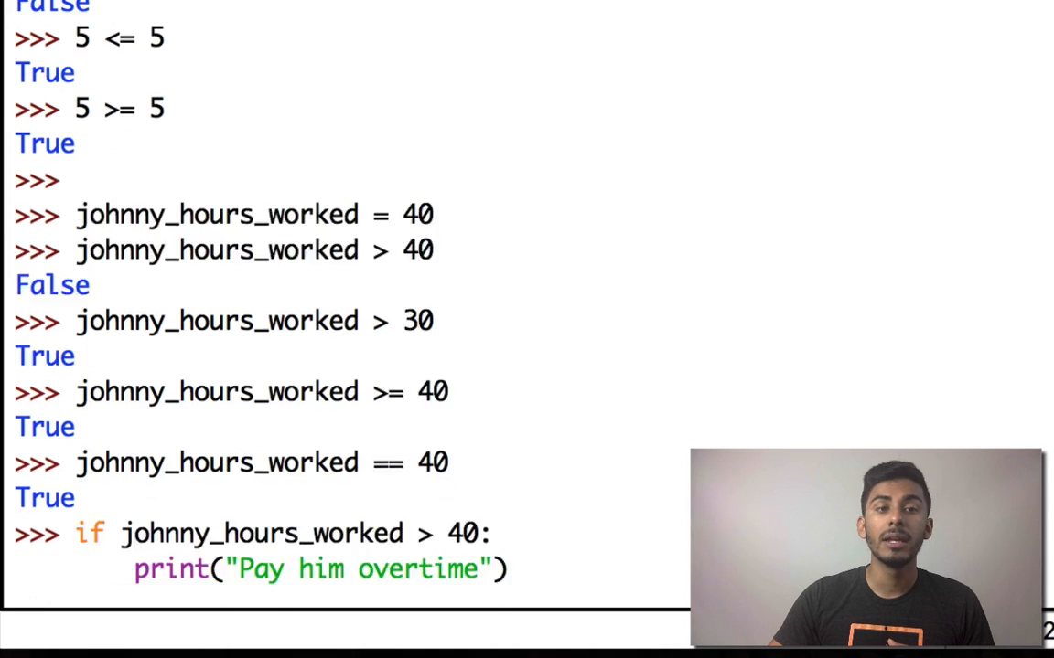
scroll(down, 3)
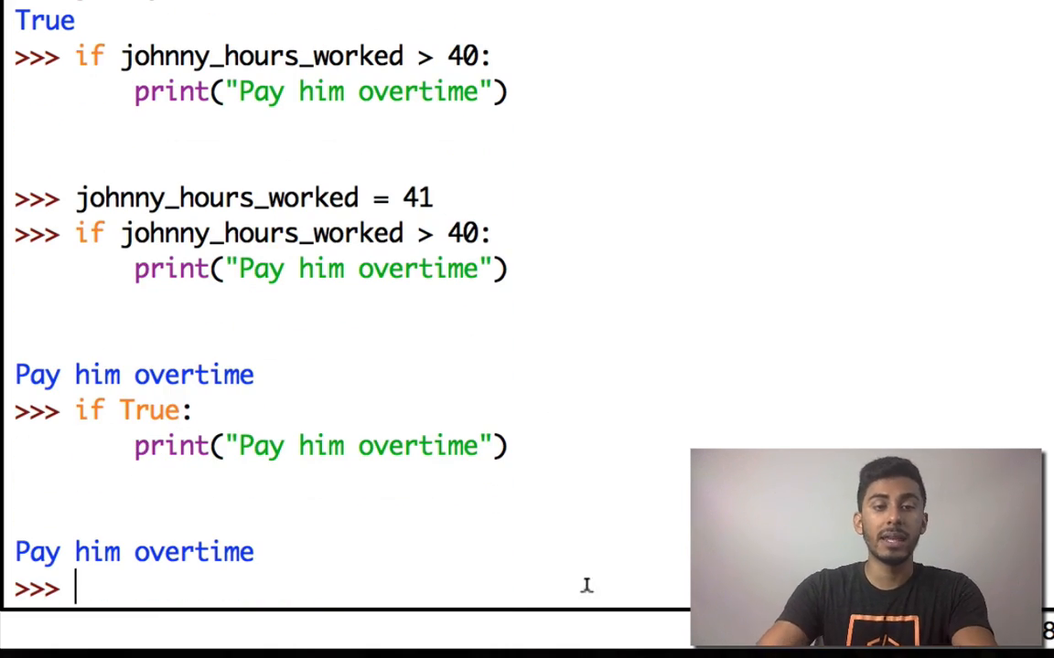
- Rerun the overtime block with > 42 for no output, then rewrite the condition as False
text(if johnny_hours_worked > 40:)
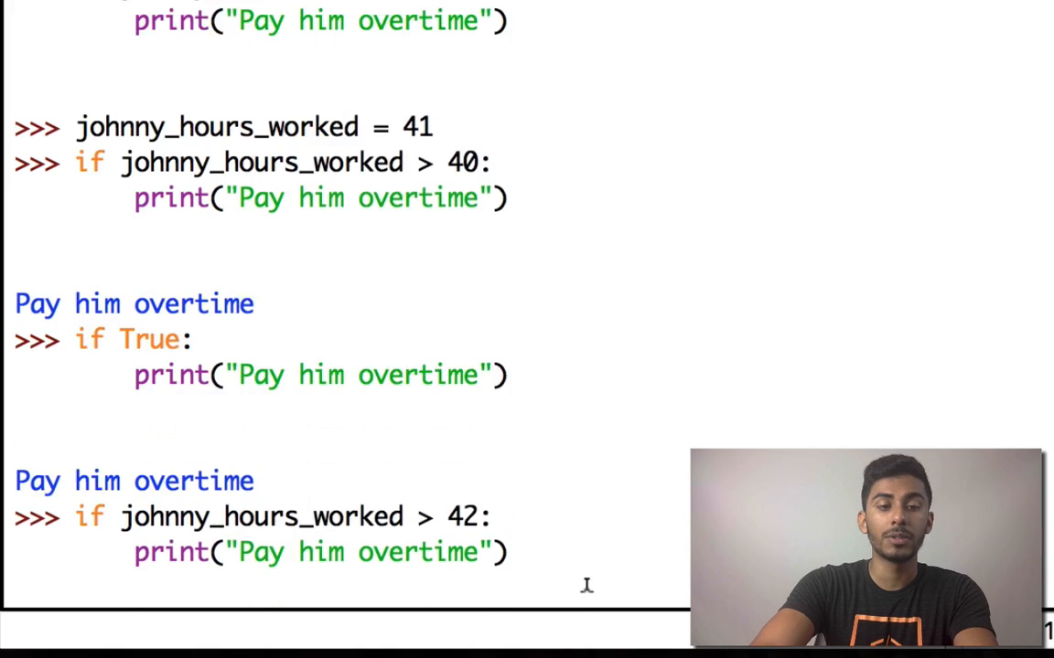
scroll(down, 3)
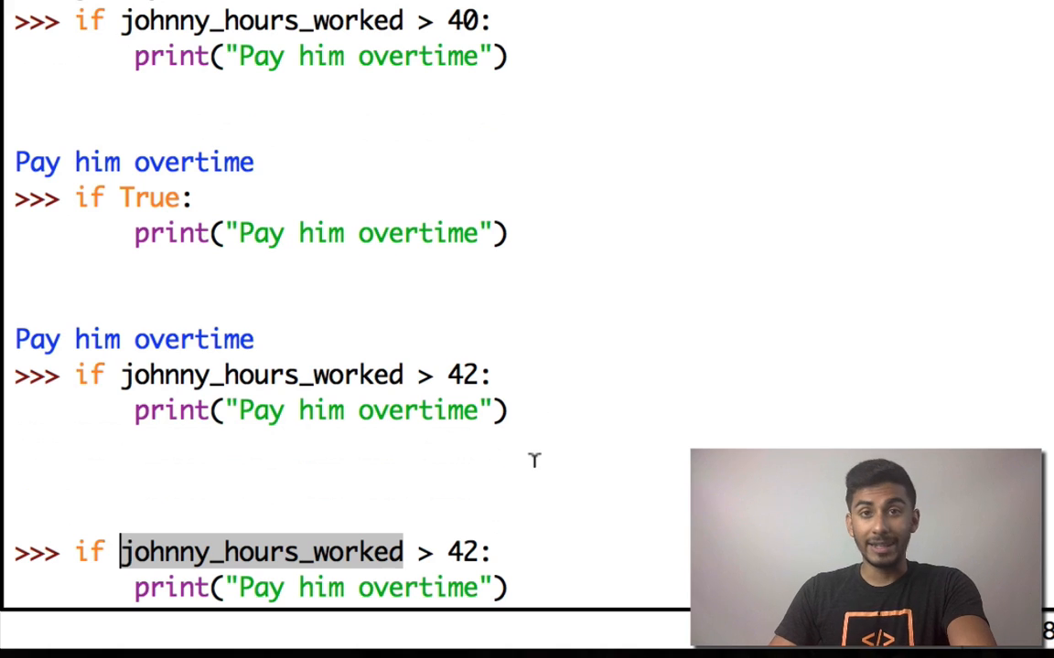
text(41 > 42:)
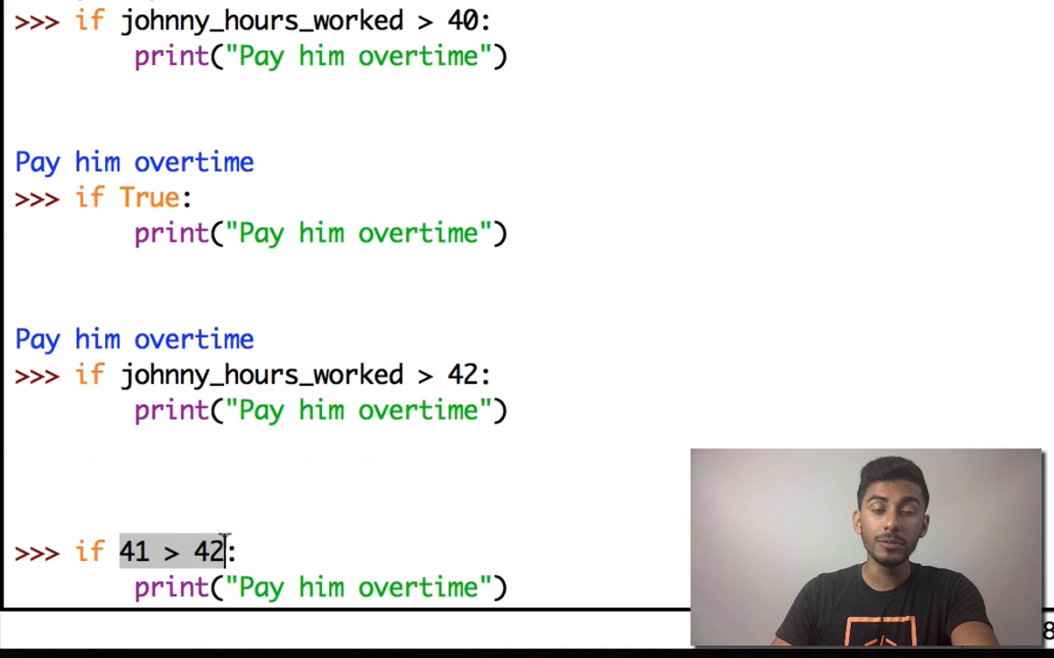
text(Fa,)
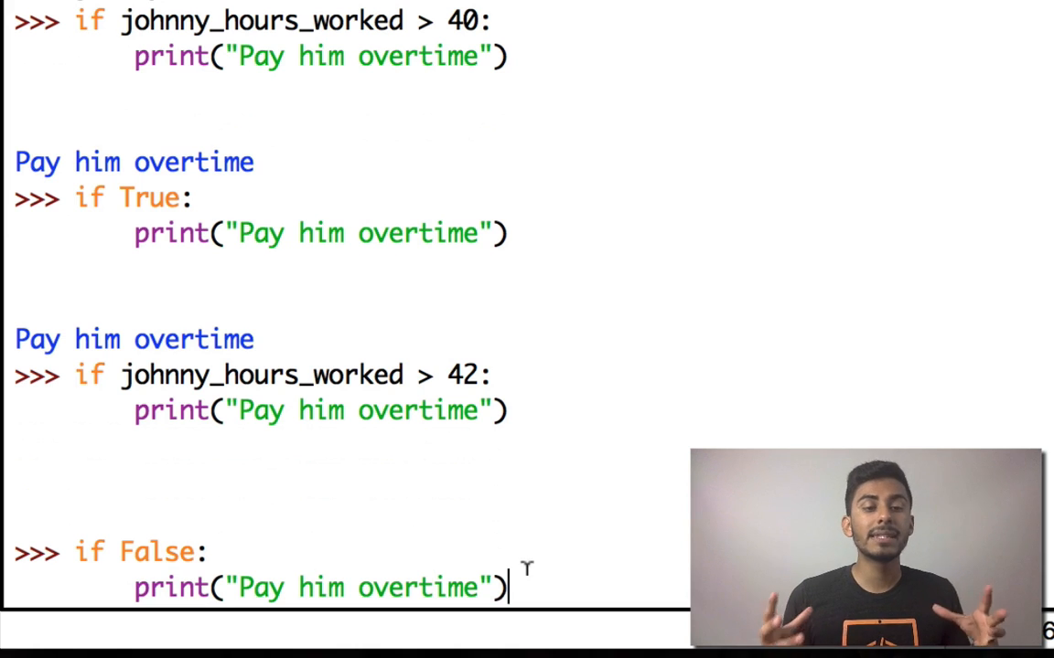
double_click(320, 587)
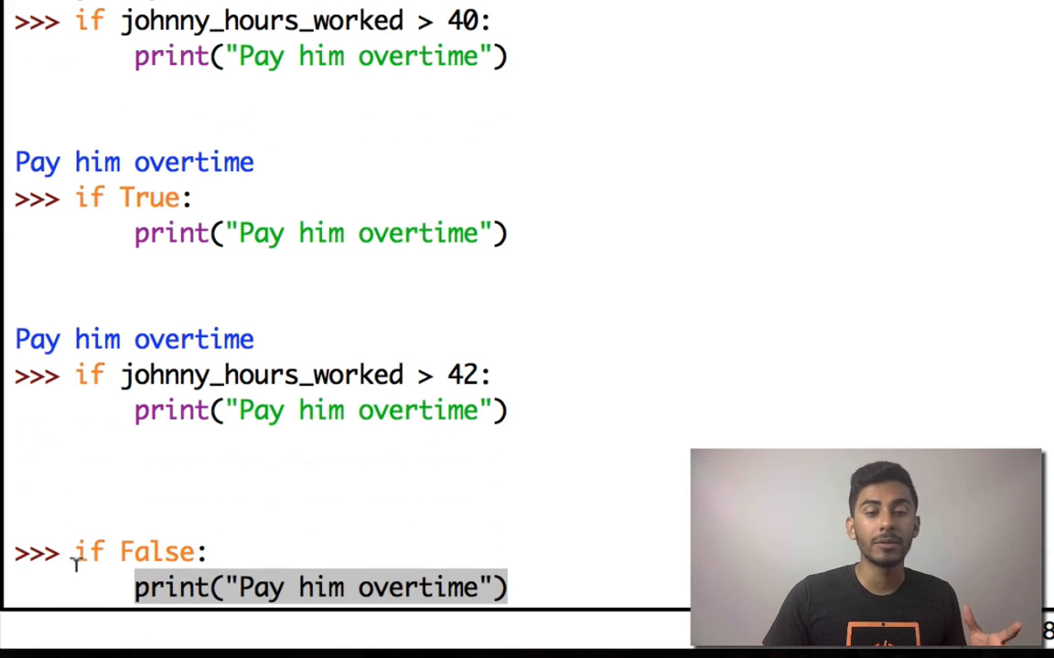